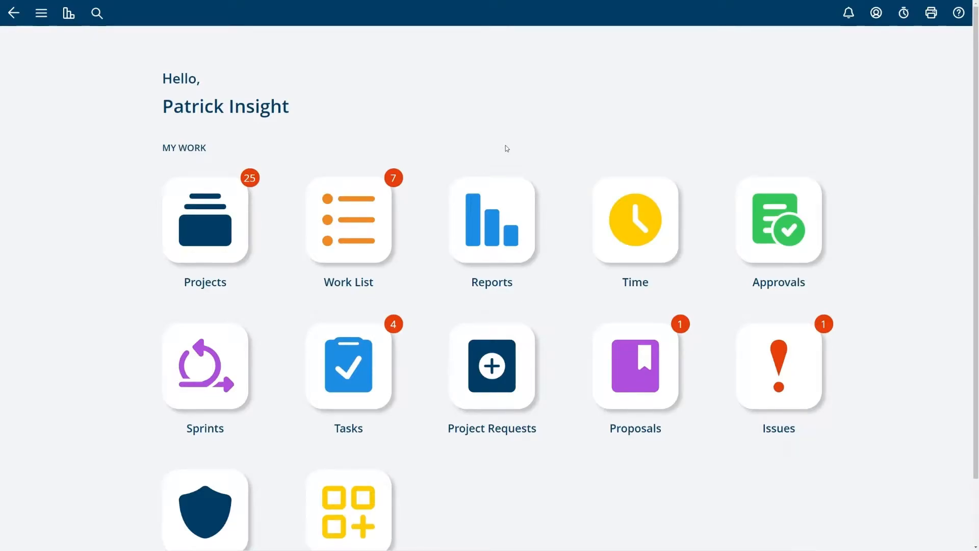
pyautogui.moveTo(503, 132)
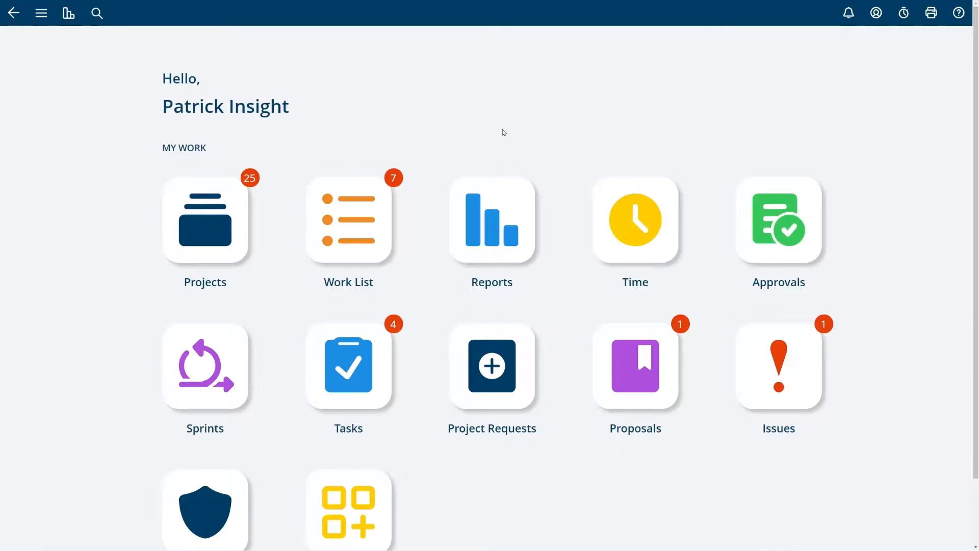
pyautogui.moveTo(208, 211)
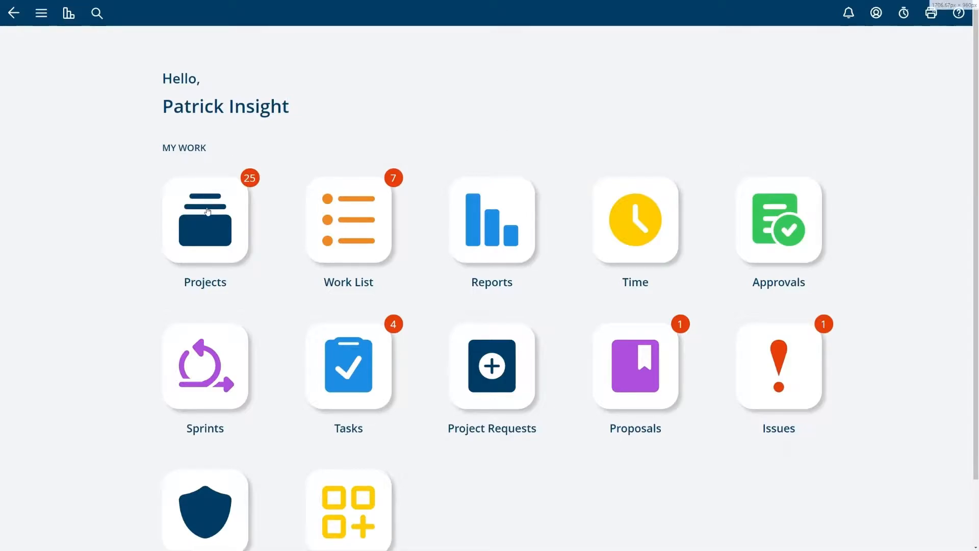
# Step: Open the Projects overview and scroll through the existing project cards
pyautogui.click(205, 219)
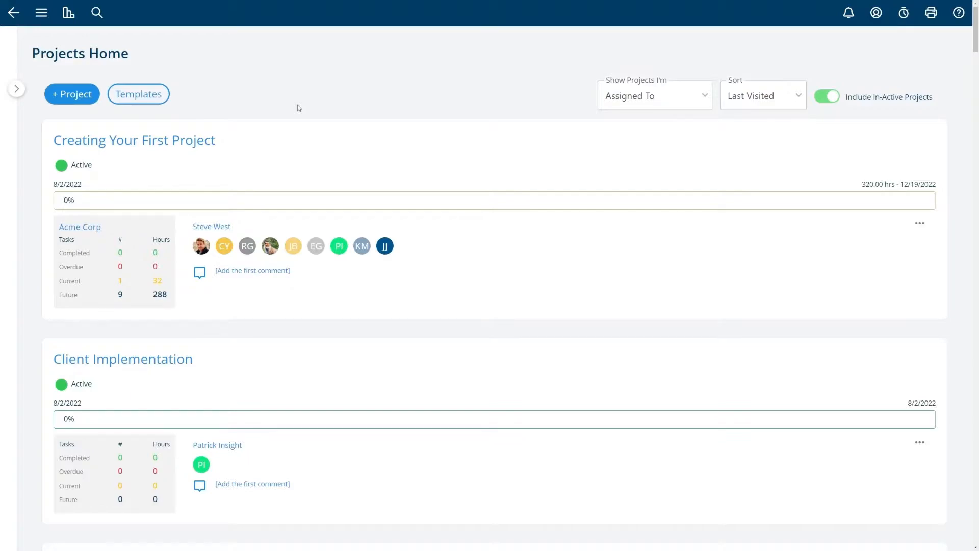
pyautogui.scroll(-3)
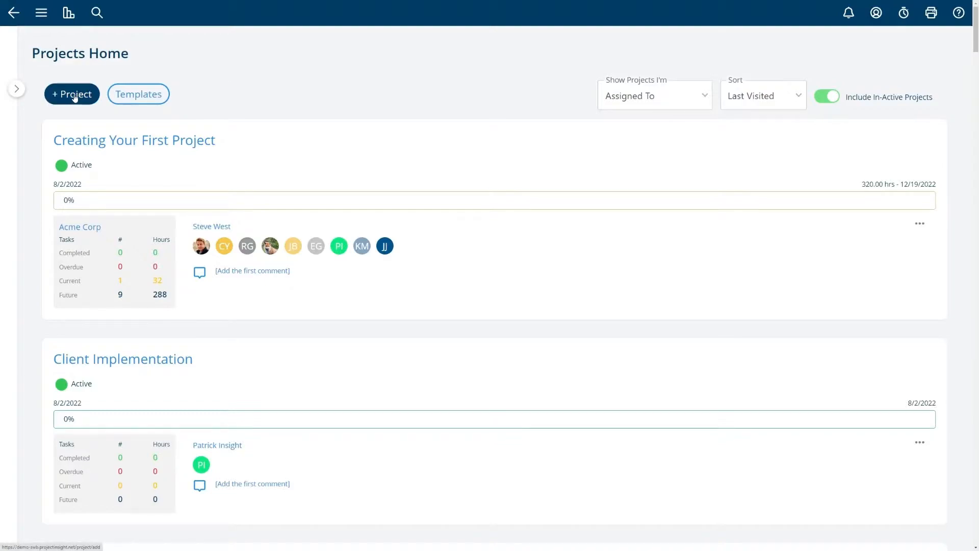
# Step: Create a new project and name it 'Client Implementation'
pyautogui.click(72, 94)
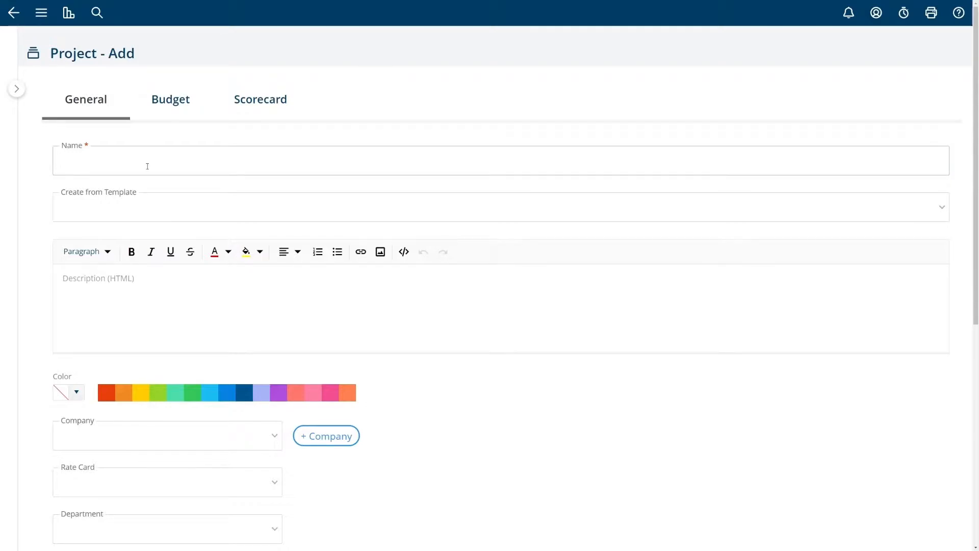
pyautogui.write('Client Implementation')
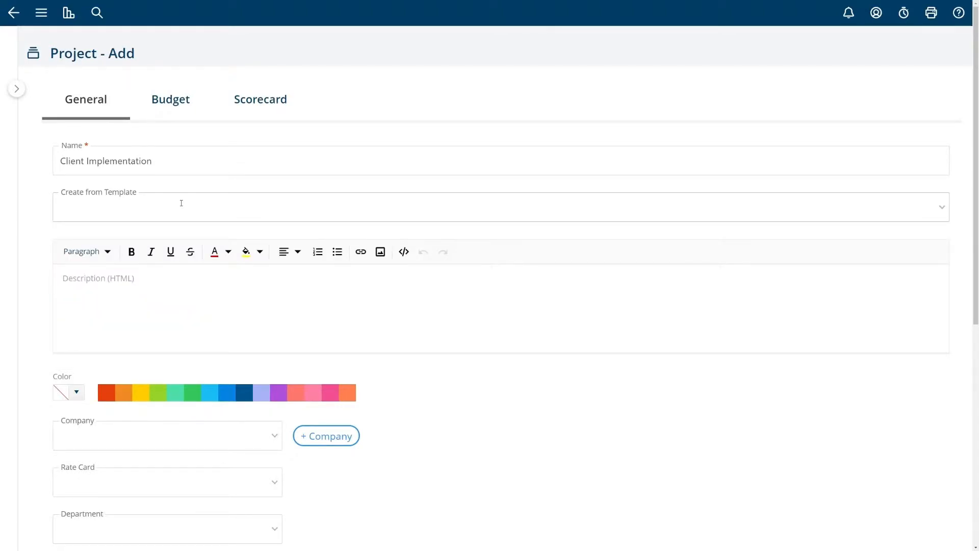
pyautogui.moveTo(126, 211)
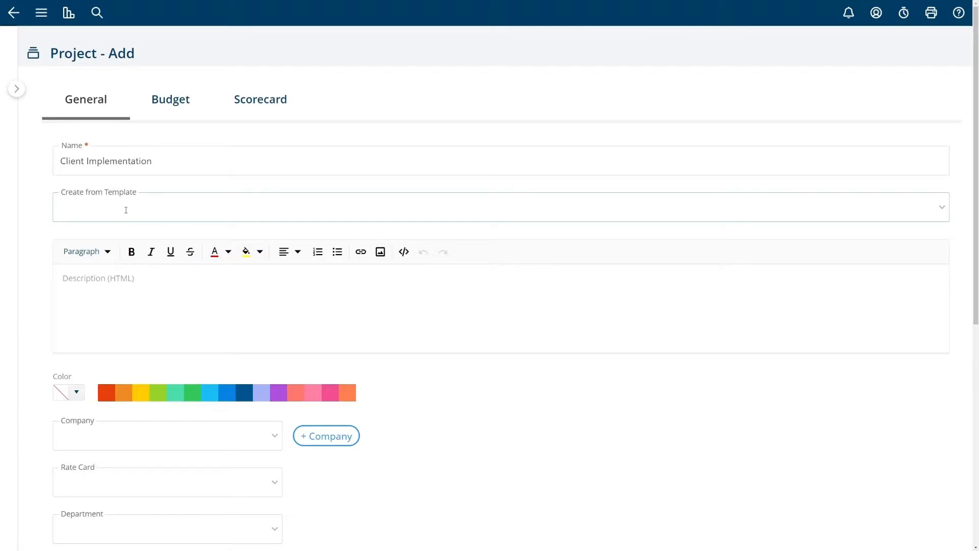
pyautogui.moveTo(211, 202)
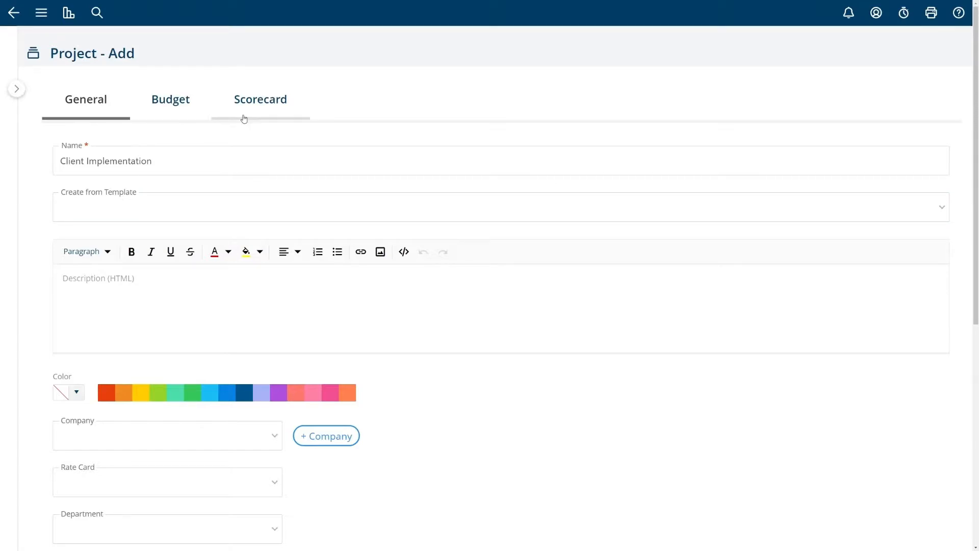
pyautogui.scroll(-3)
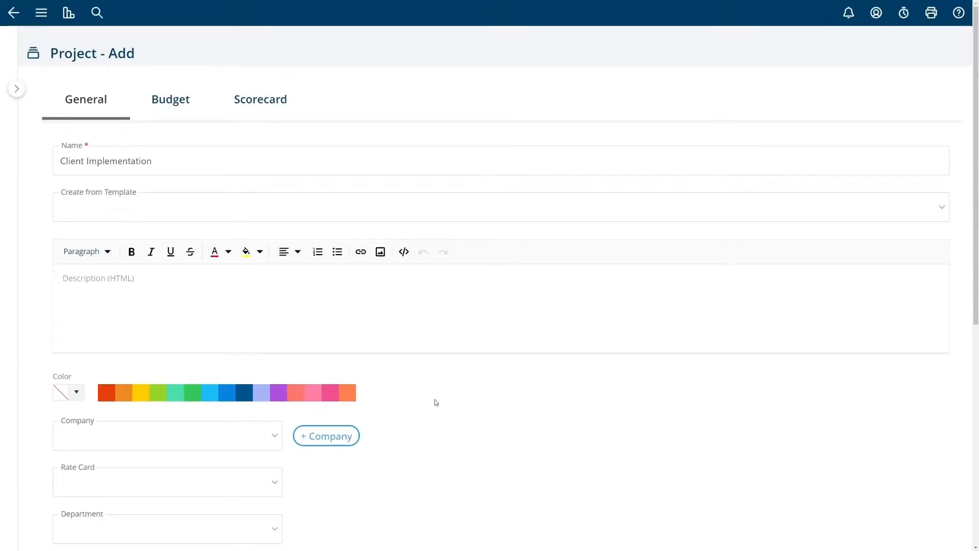
# Step: Pick September 5, 2022 as the Sch. Start Date from the calendar
pyautogui.scroll(-3)
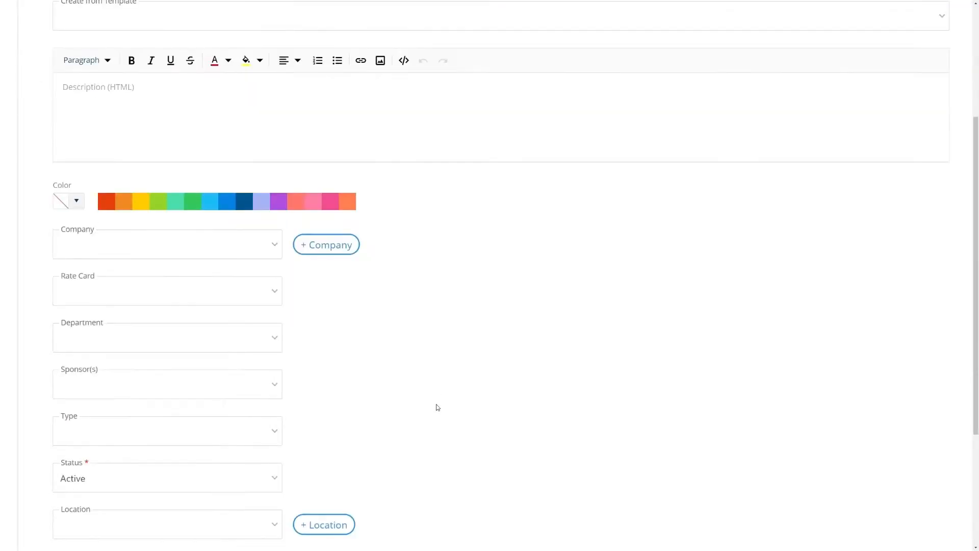
pyautogui.scroll(-3)
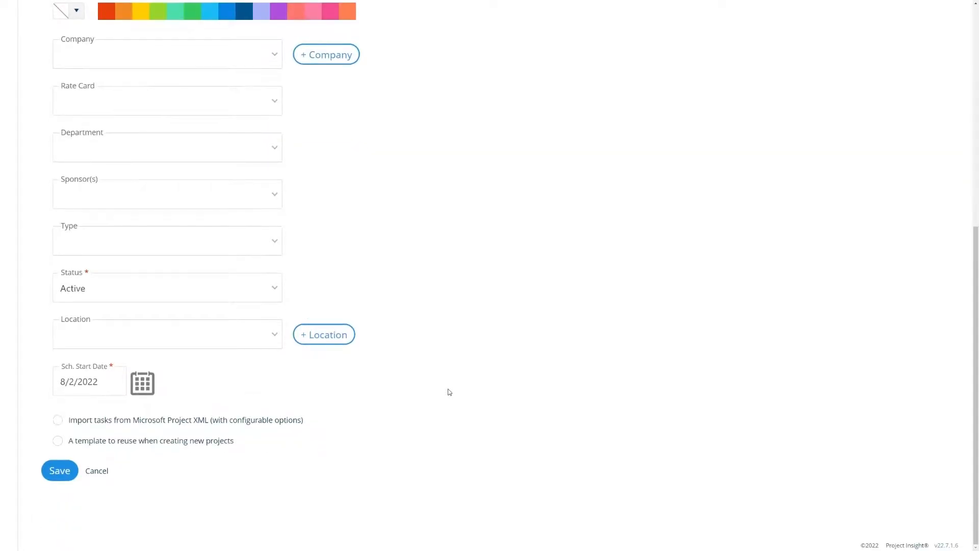
pyautogui.click(59, 471)
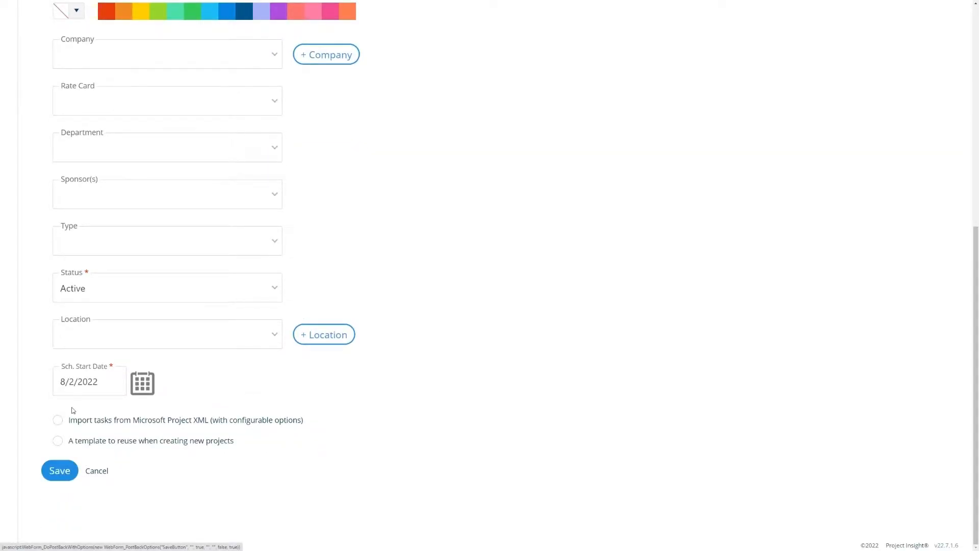
pyautogui.click(142, 383)
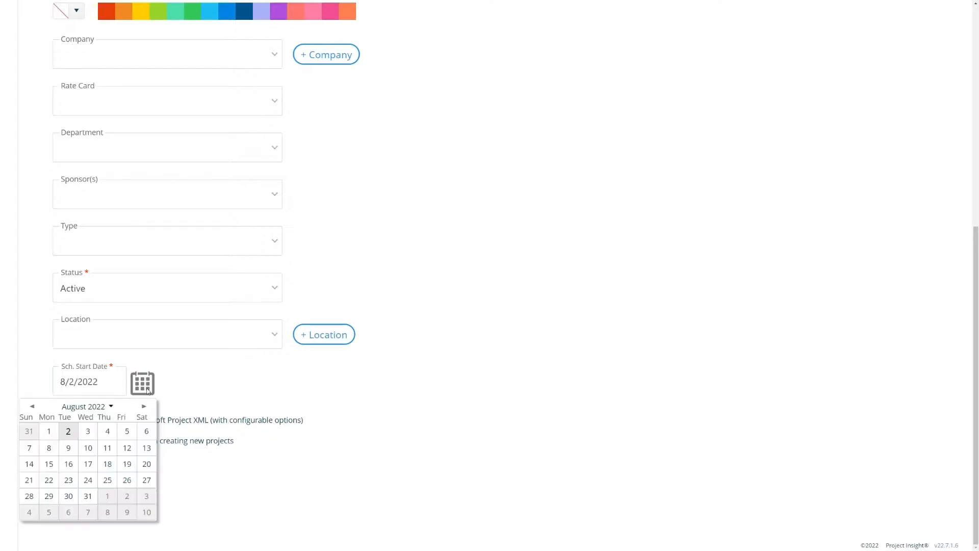
pyautogui.click(142, 407)
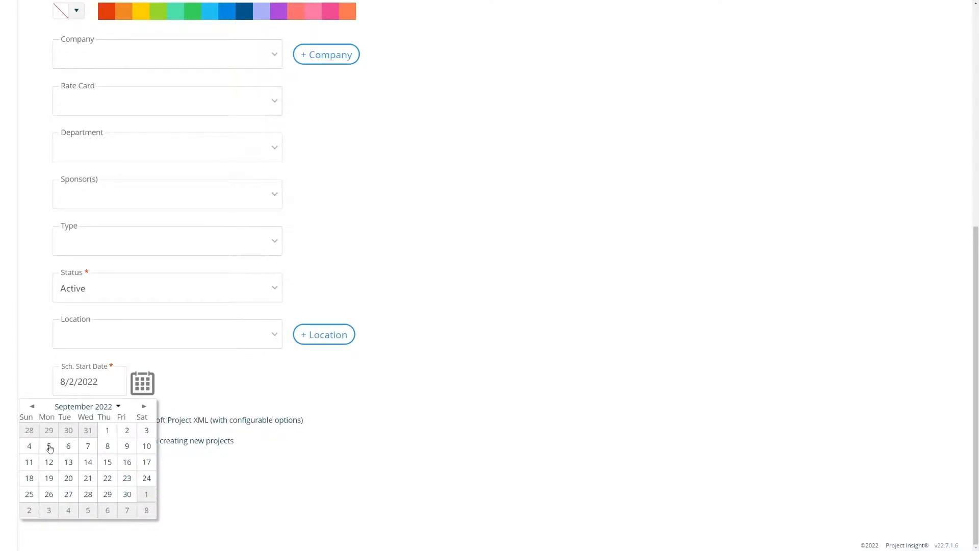
pyautogui.click(49, 445)
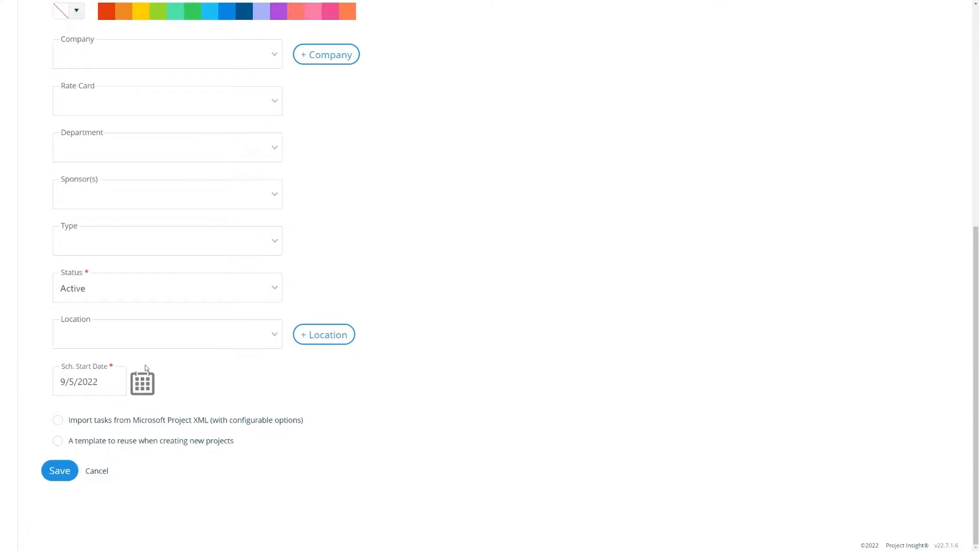
pyautogui.moveTo(176, 371)
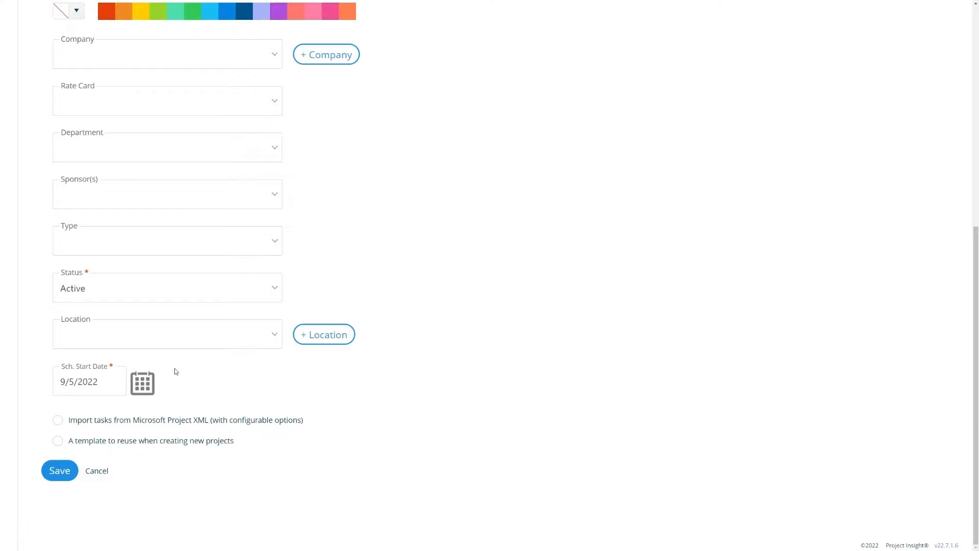
pyautogui.moveTo(187, 371)
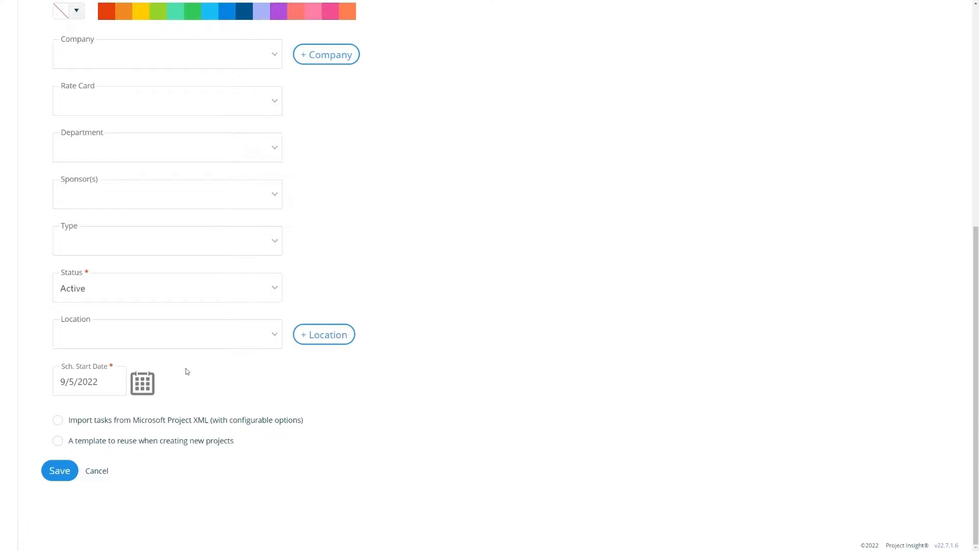
pyautogui.moveTo(40, 322)
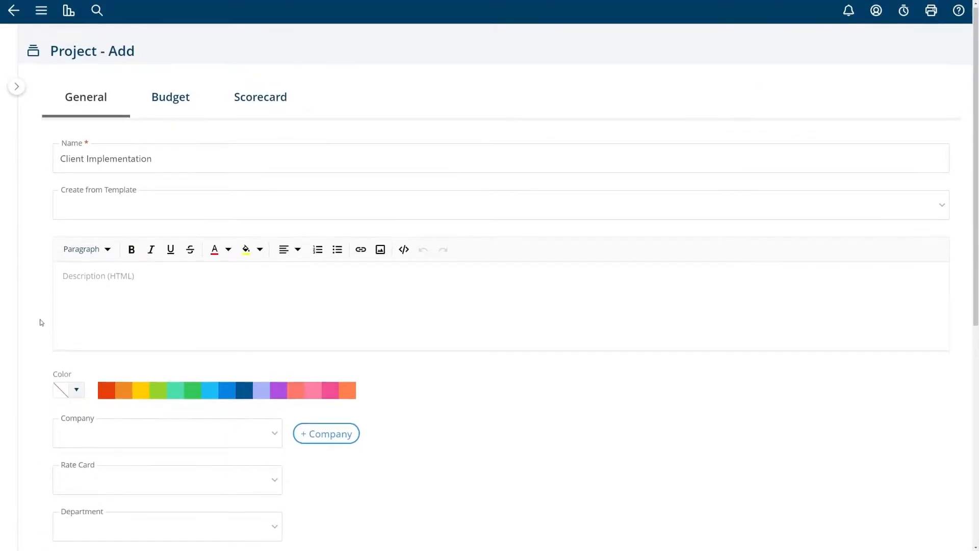
pyautogui.scroll(-3)
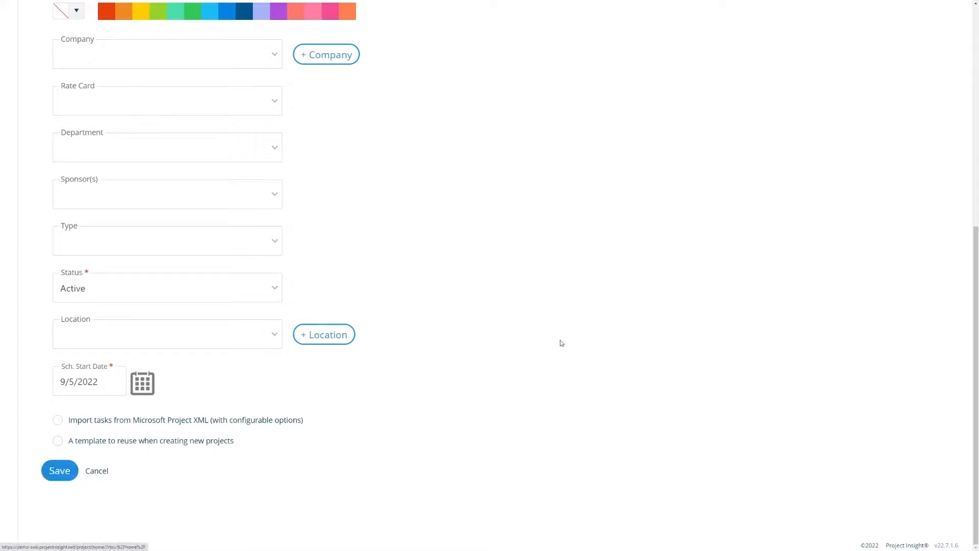
# Step: Save the Client Implementation project, opening its empty task list starting Mon 9/5/22
pyautogui.click(60, 470)
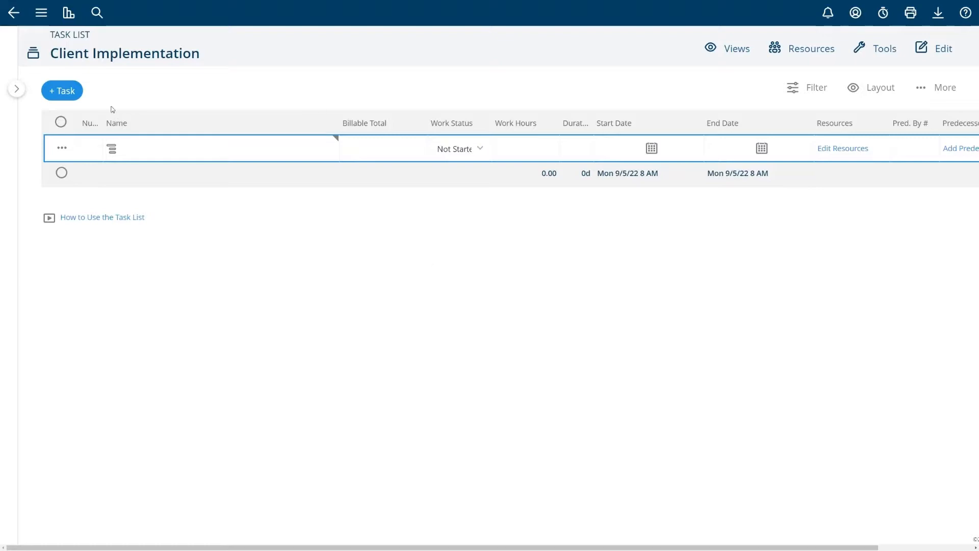
pyautogui.click(41, 13)
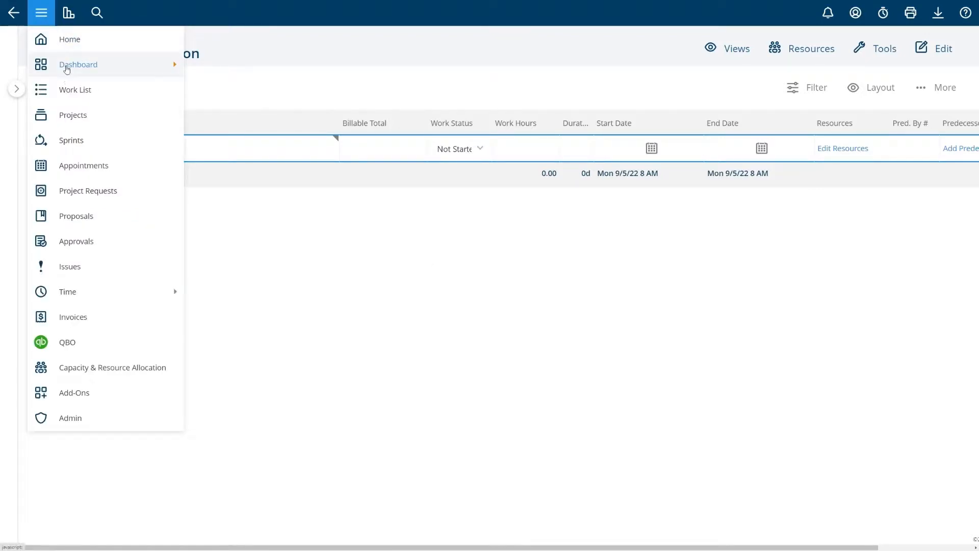
pyautogui.click(73, 115)
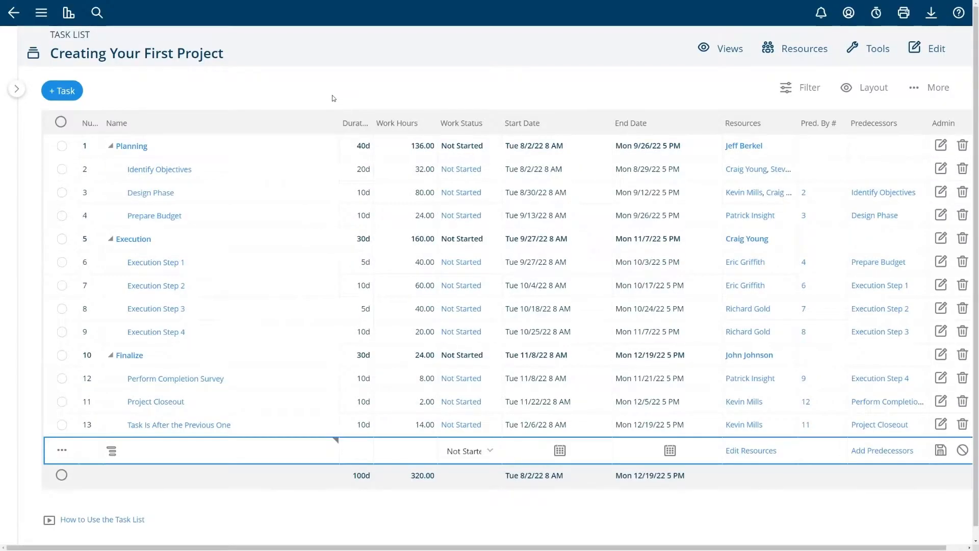
pyautogui.moveTo(293, 107)
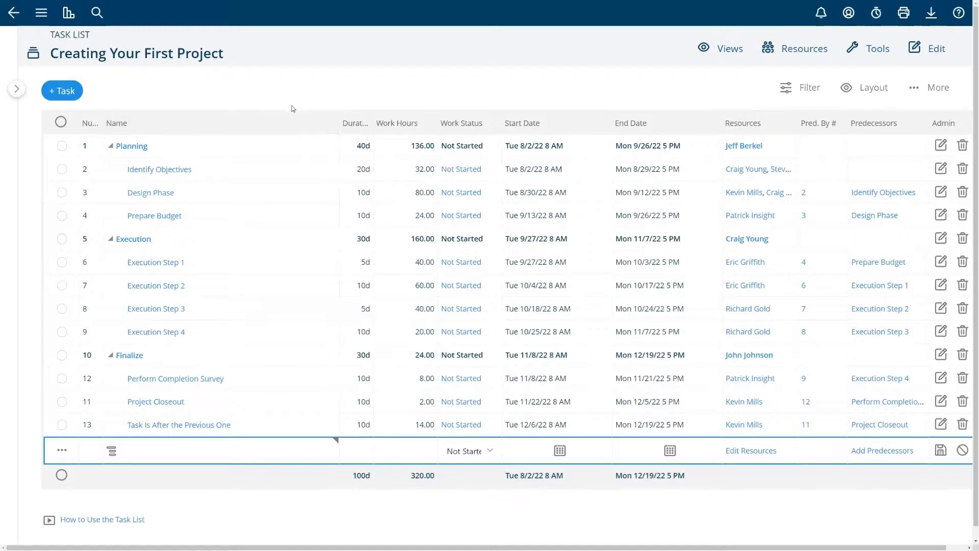
pyautogui.moveTo(302, 95)
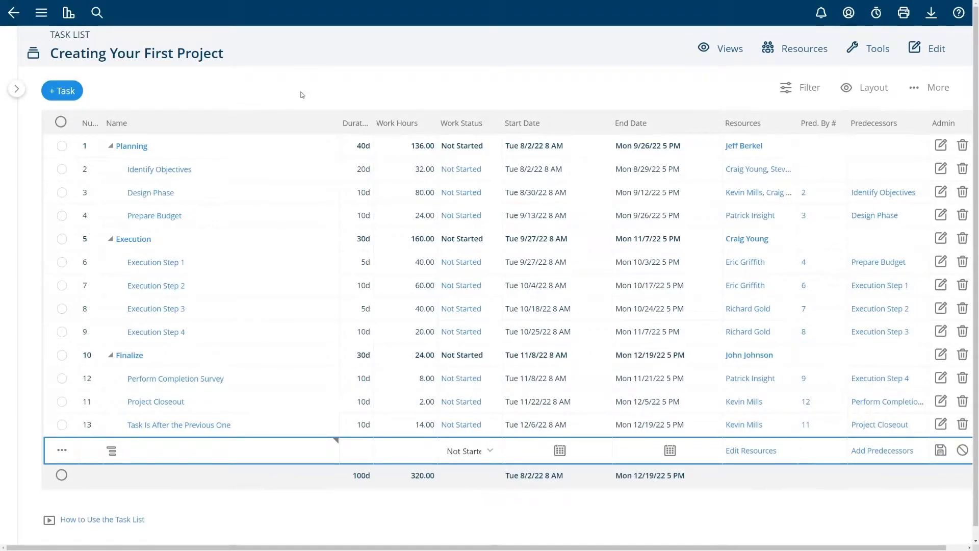
pyautogui.moveTo(60, 500)
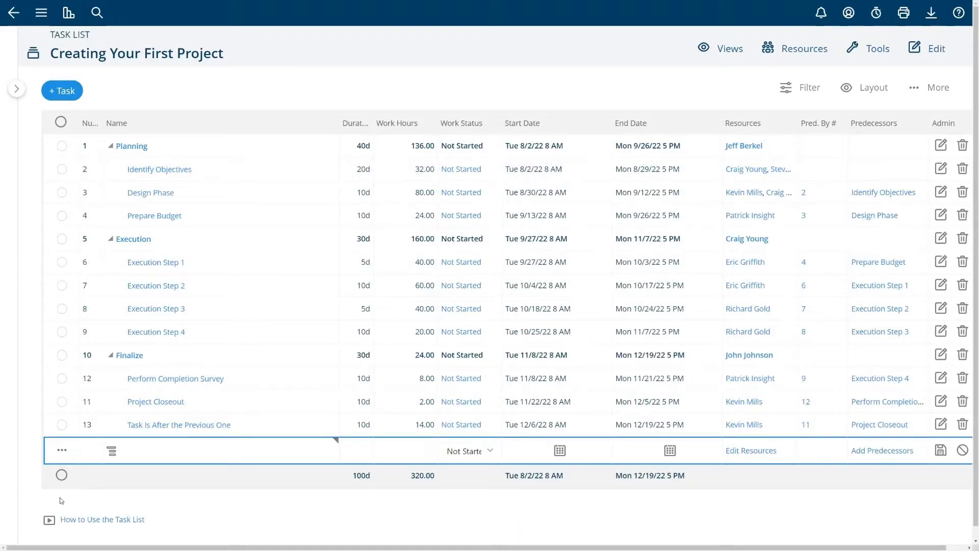
pyautogui.moveTo(173, 509)
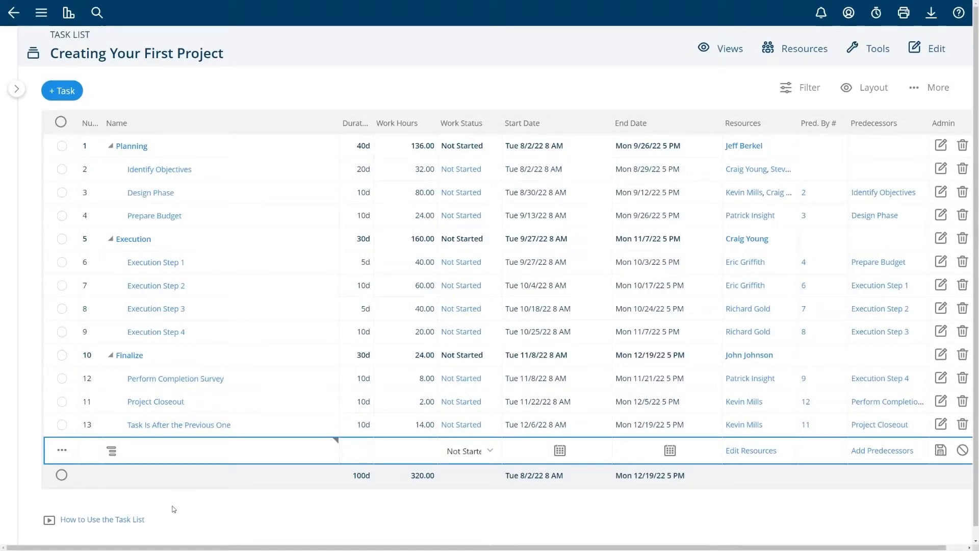
pyautogui.moveTo(127, 503)
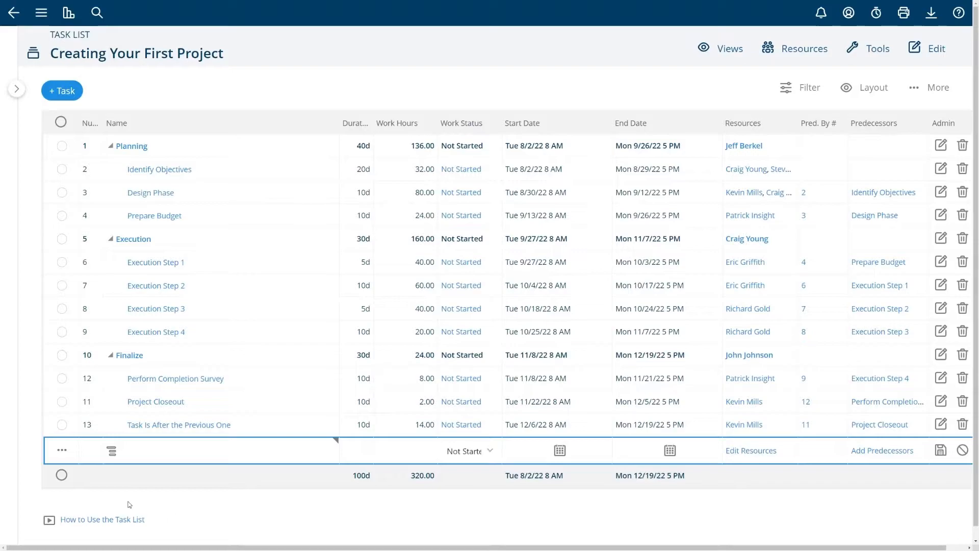
pyautogui.moveTo(236, 532)
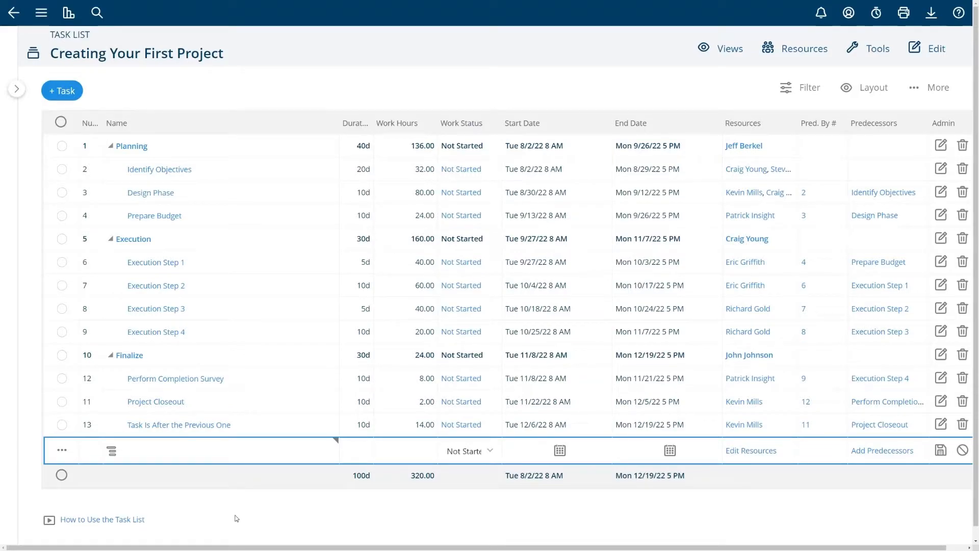
pyautogui.moveTo(240, 520)
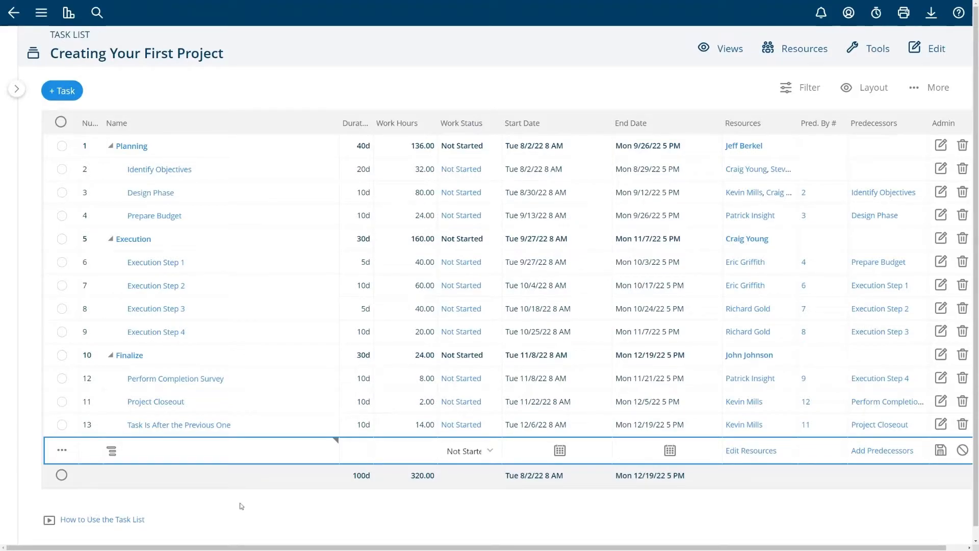
pyautogui.moveTo(481, 92)
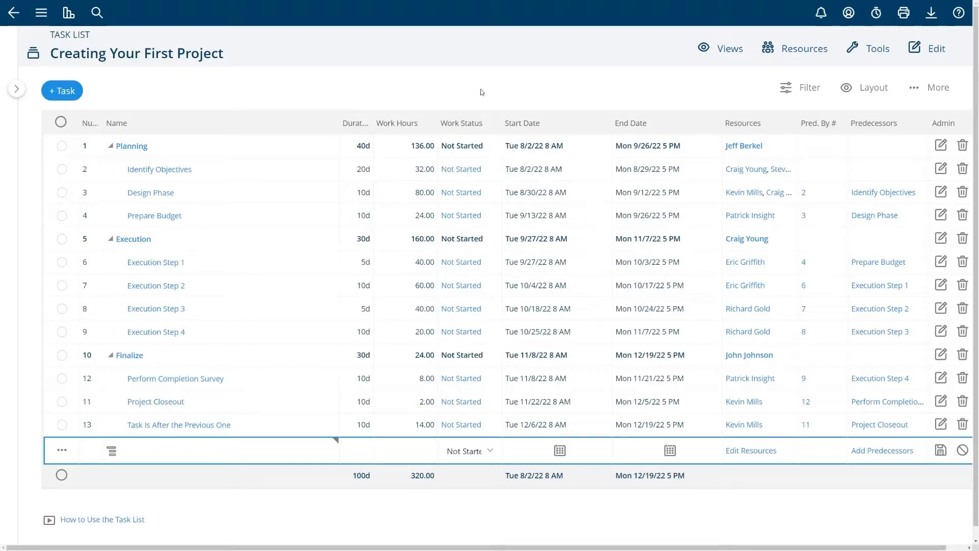
pyautogui.moveTo(185, 78)
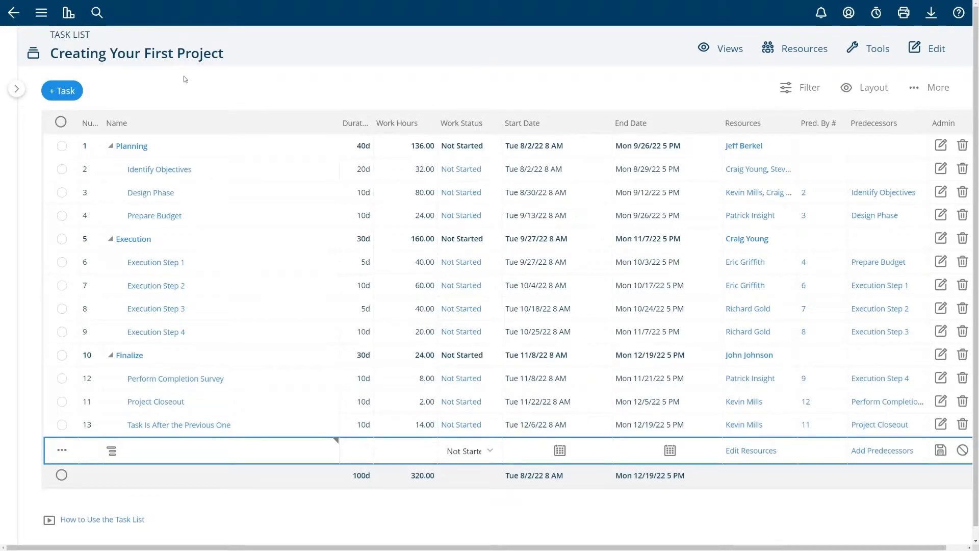
pyautogui.click(61, 90)
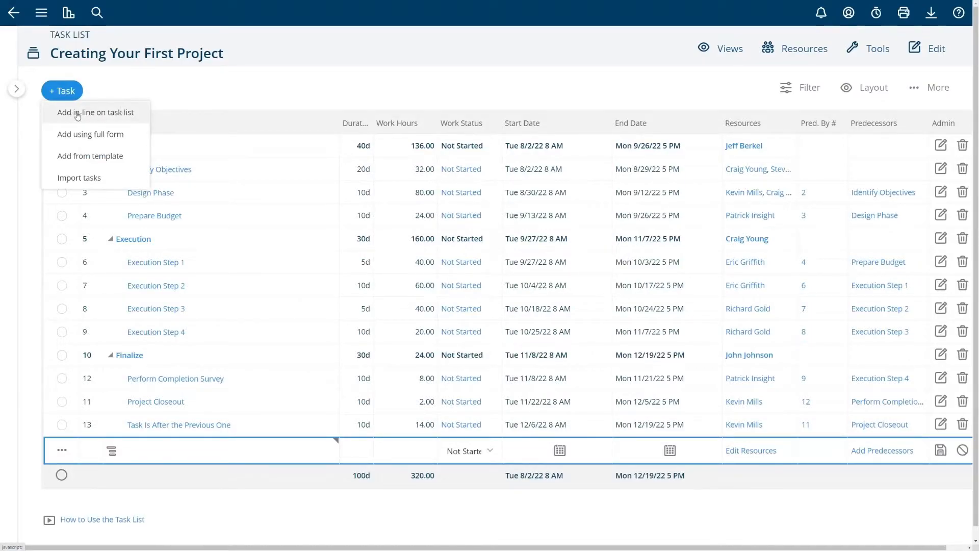
pyautogui.click(95, 112)
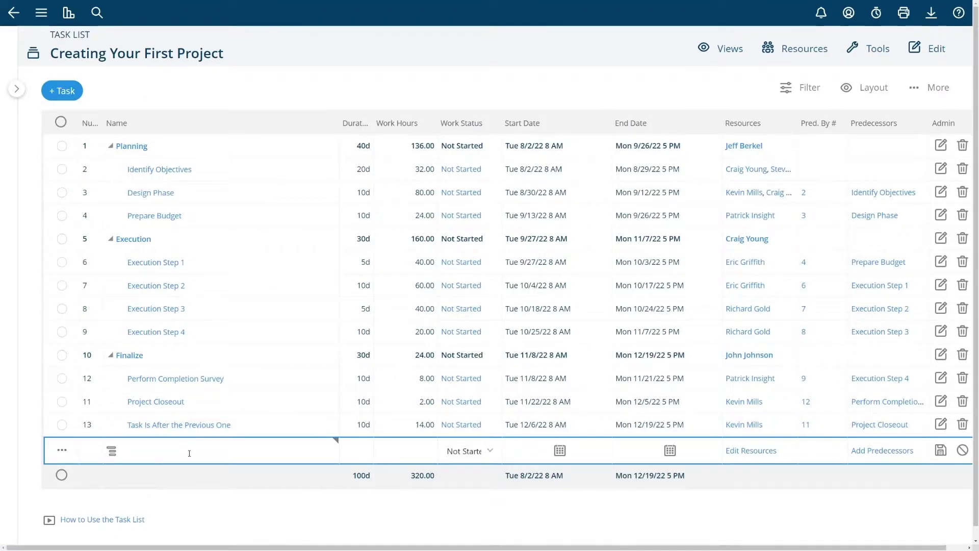
pyautogui.click(62, 90)
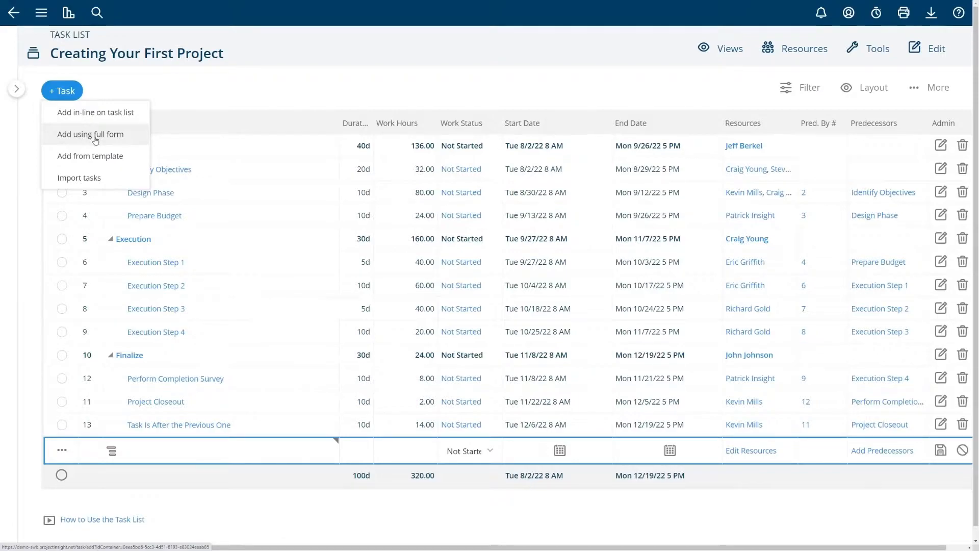
pyautogui.moveTo(103, 158)
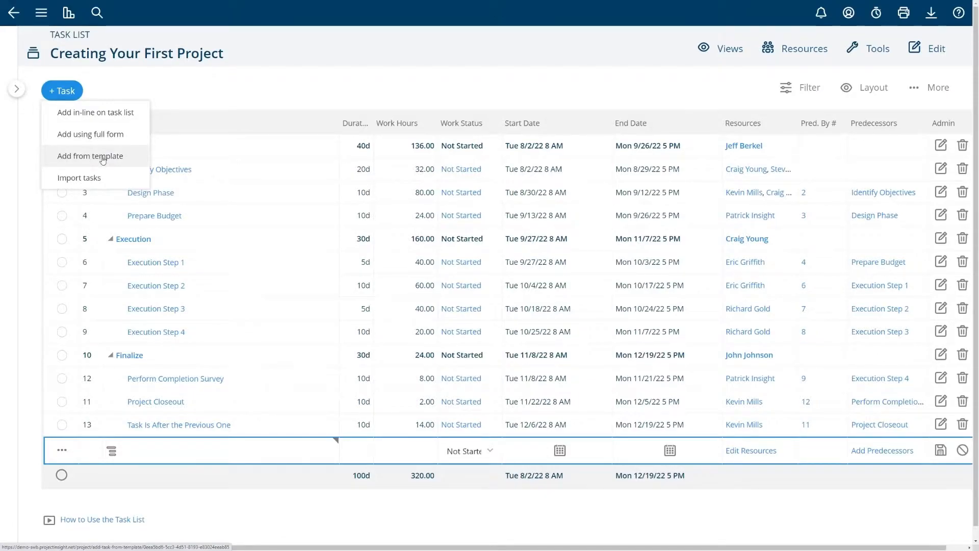
pyautogui.click(79, 178)
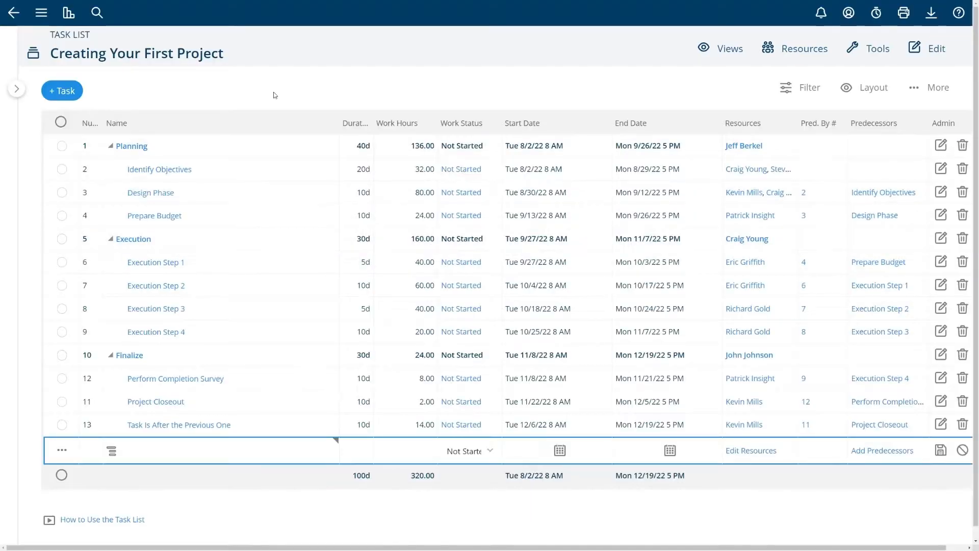
pyautogui.moveTo(490, 102)
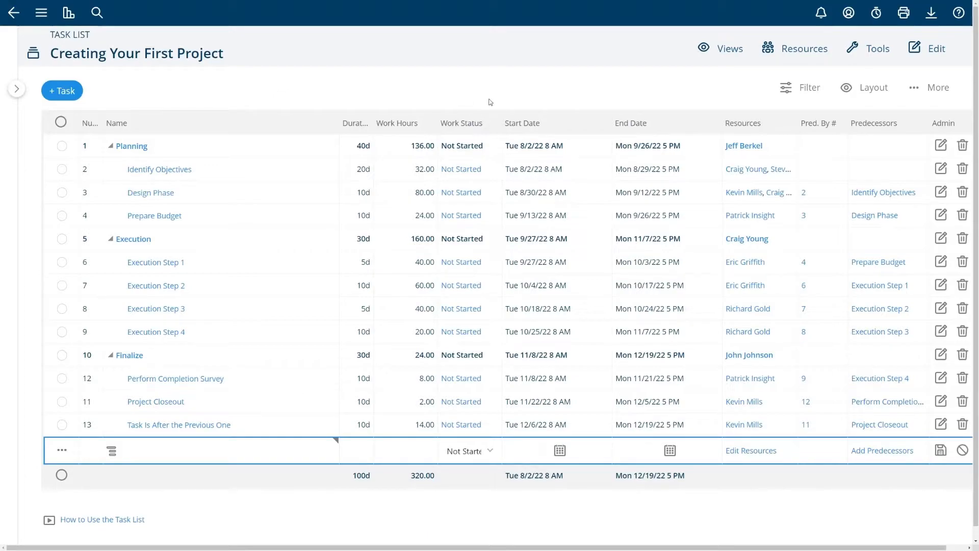
pyautogui.moveTo(625, 93)
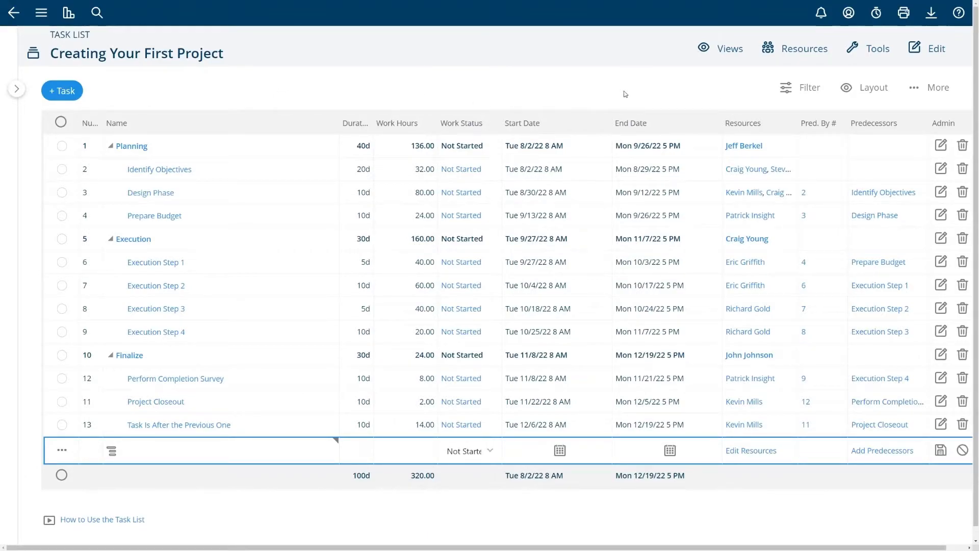
pyautogui.click(809, 87)
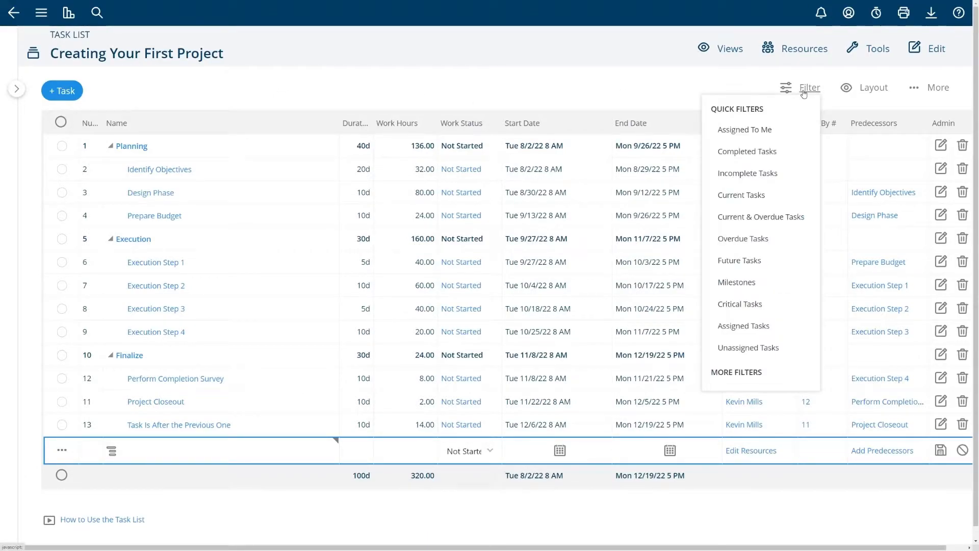
pyautogui.click(810, 87)
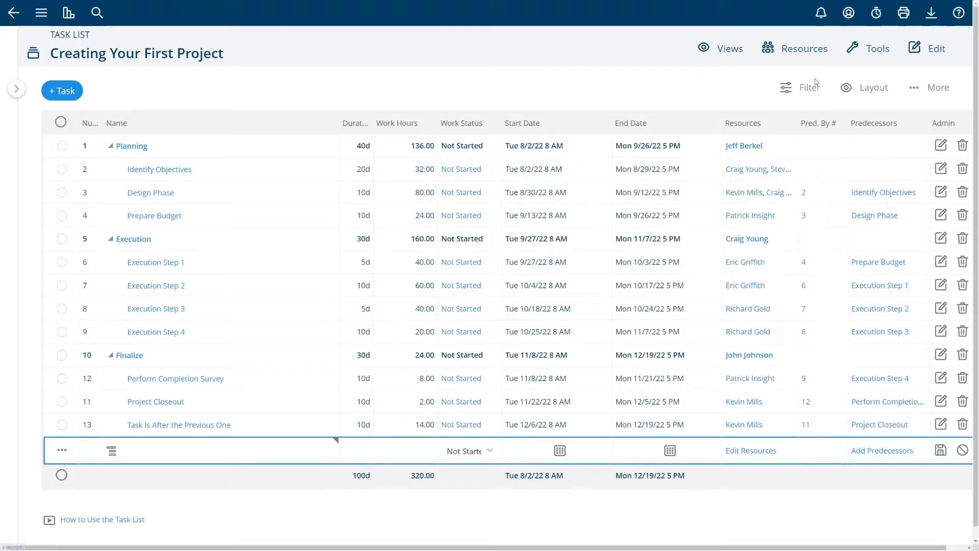
pyautogui.click(874, 87)
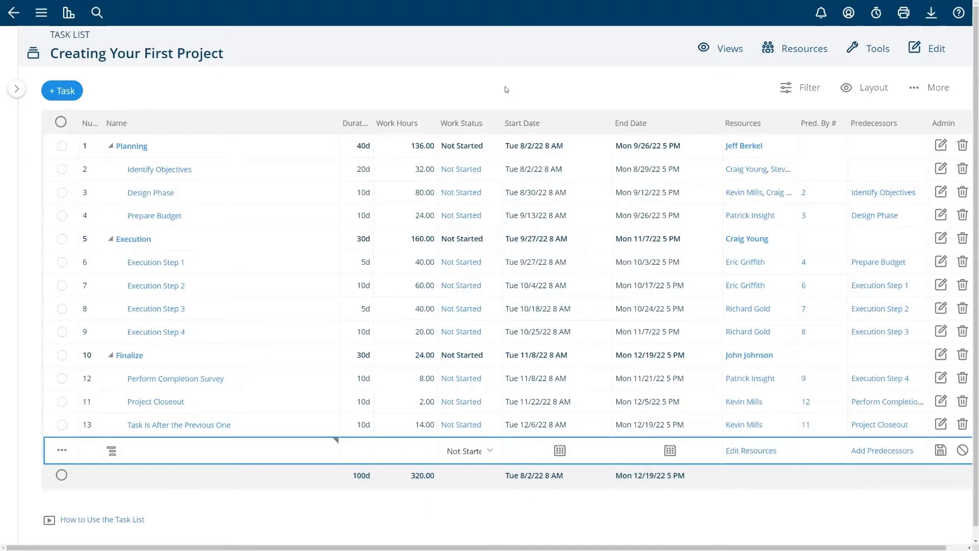
pyautogui.moveTo(359, 85)
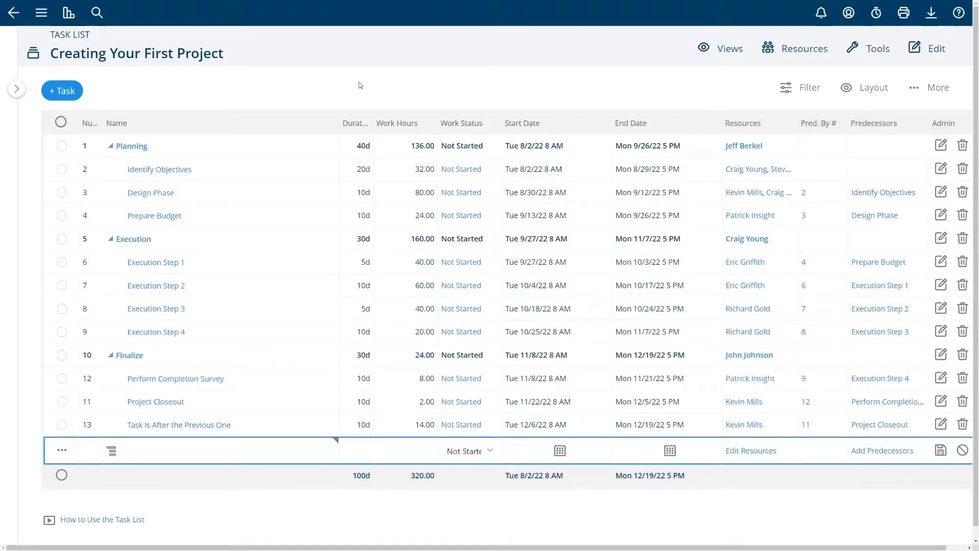
pyautogui.moveTo(346, 100)
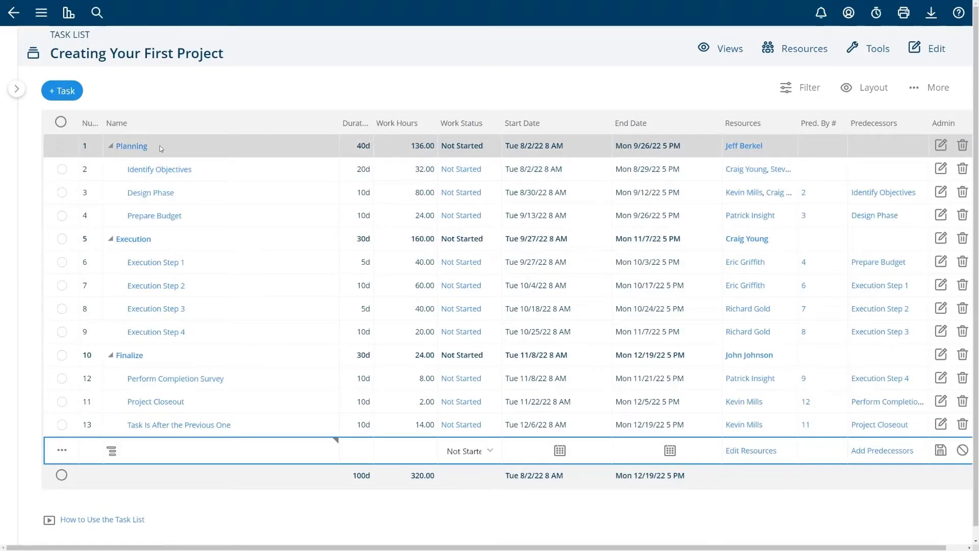
pyautogui.moveTo(238, 216)
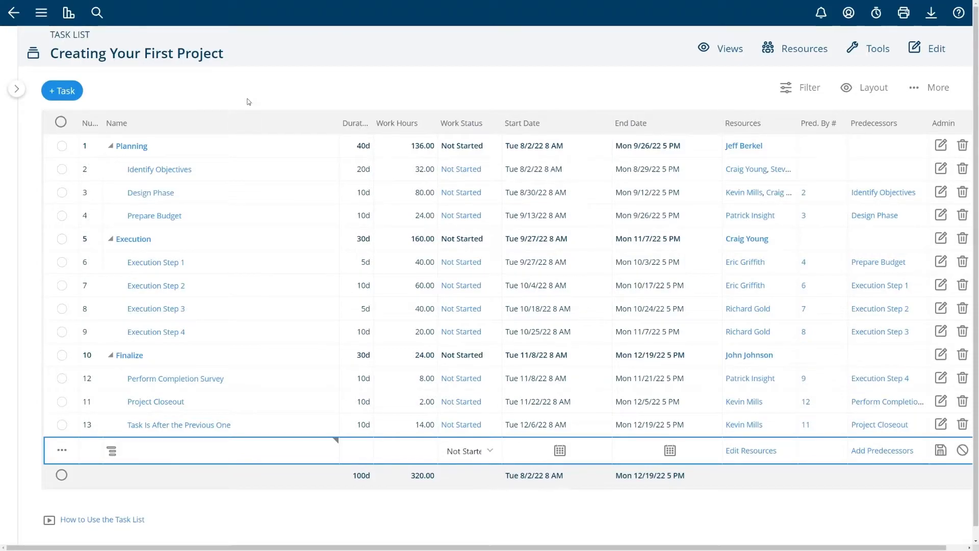
pyautogui.moveTo(234, 96)
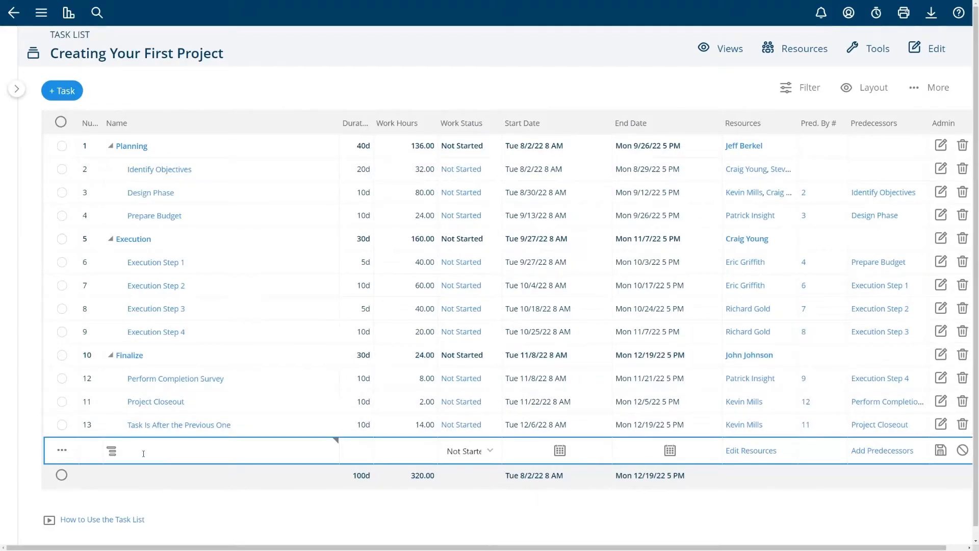
# Step: Add a 'Testing Phase' task under Finalize with a suggested child task below it
pyautogui.click(143, 451)
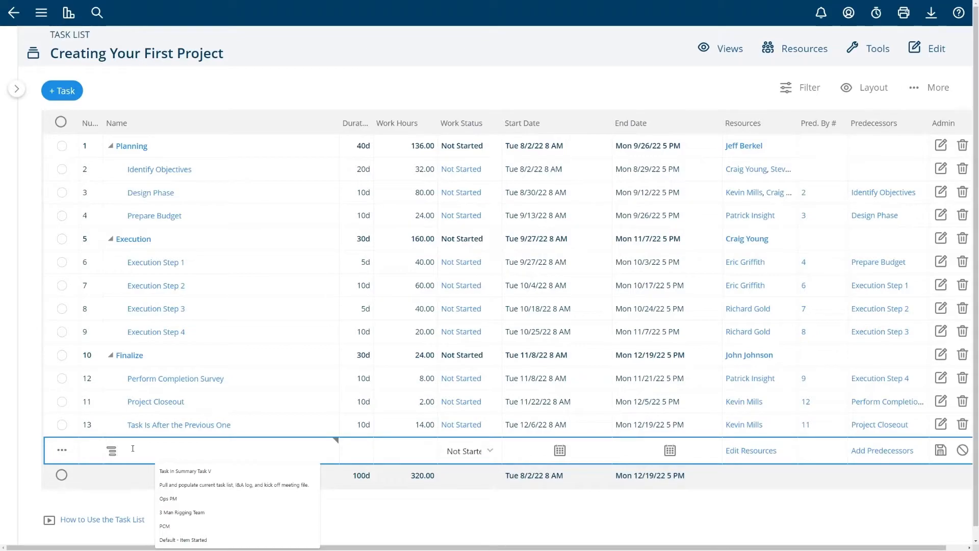
pyautogui.write('Testing Phase')
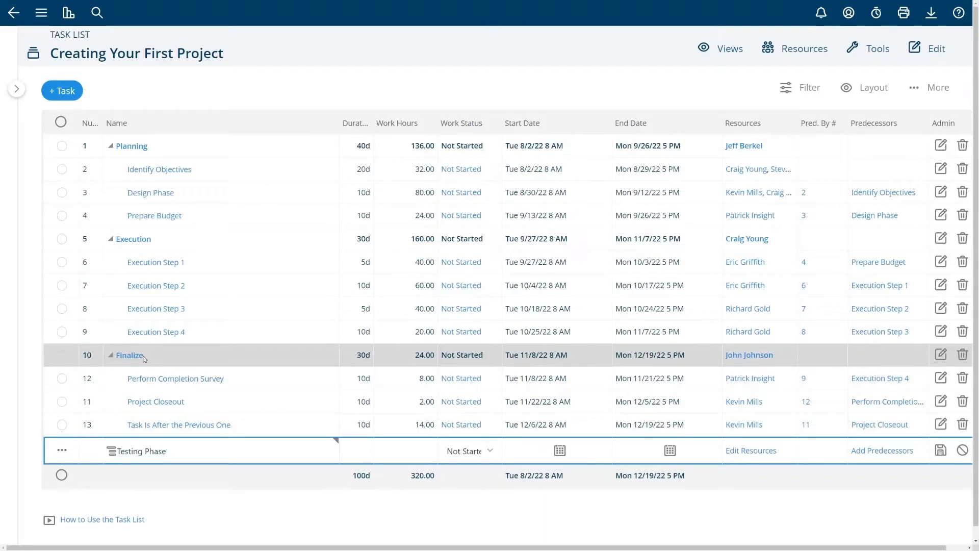
pyautogui.moveTo(108, 355)
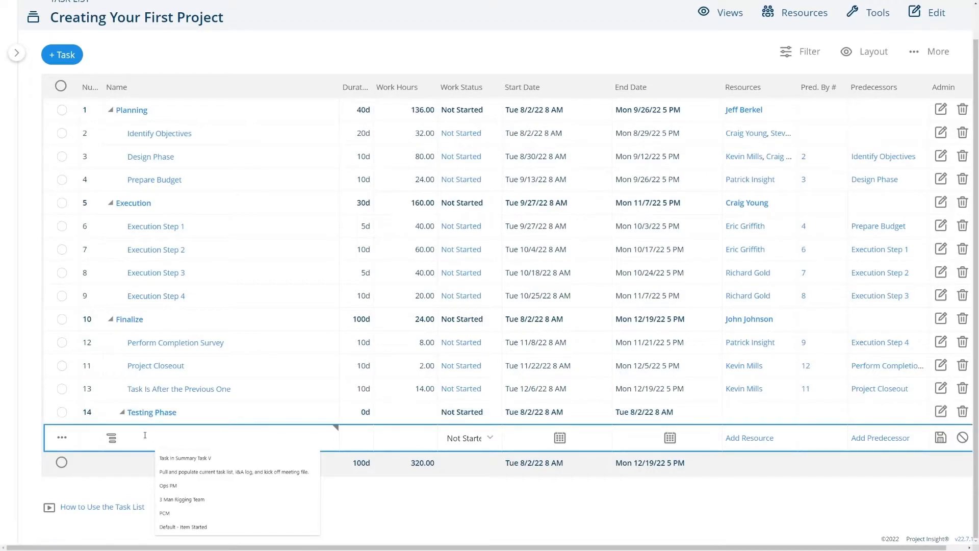
pyautogui.write('c')
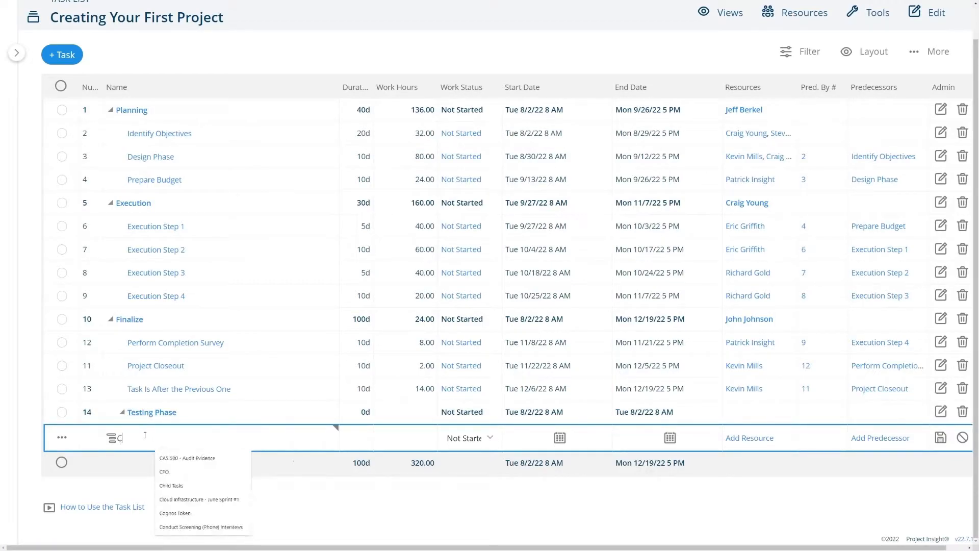
pyautogui.click(171, 486)
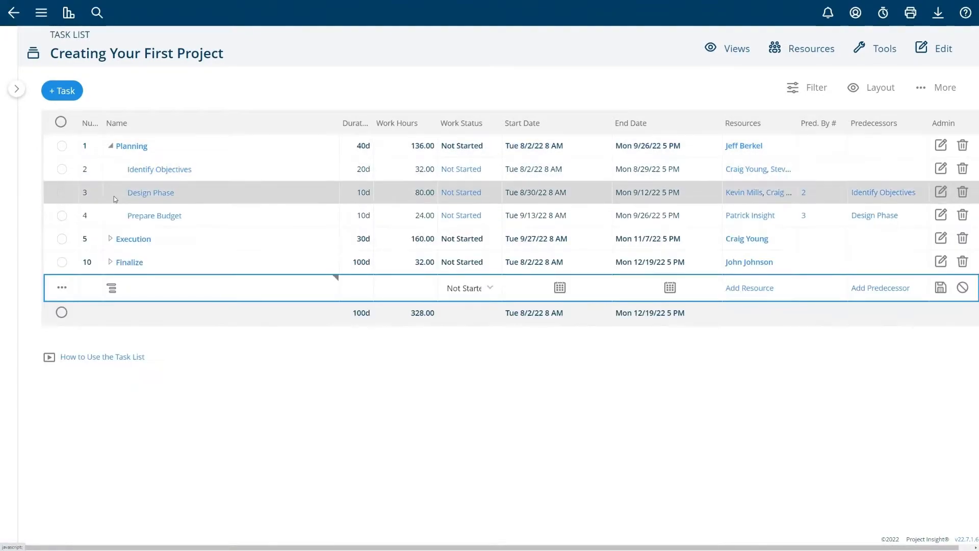
# Step: Expand the collapsed Execution and Finalize groups to list all tasks
pyautogui.click(110, 239)
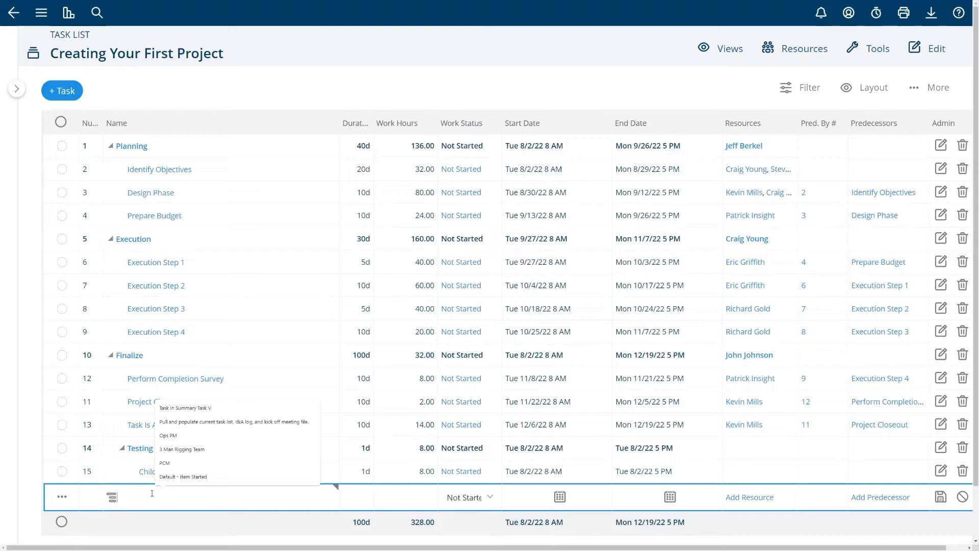
# Step: Add 'Task After Previous Task' with 5 days, 4.00 work hours and predecessor 15
pyautogui.write('Tas')
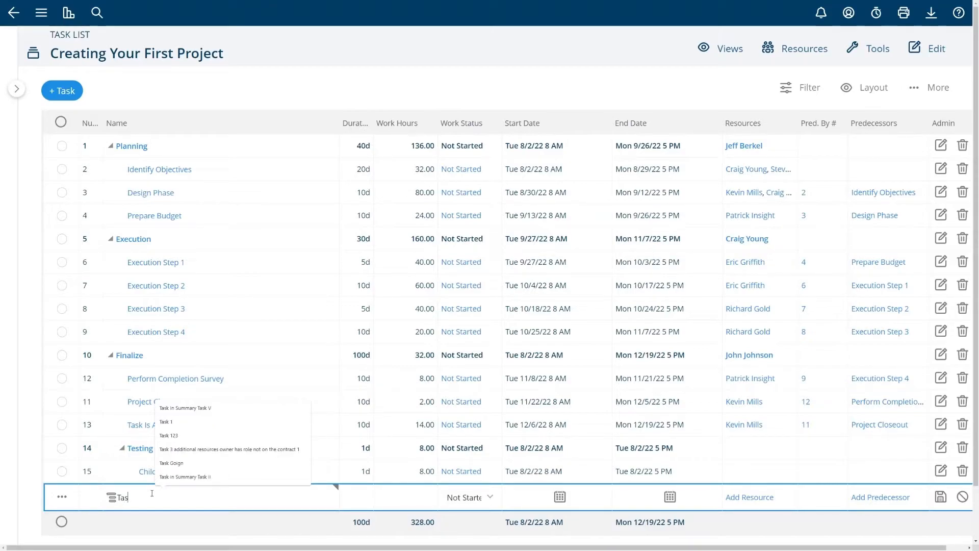
pyautogui.write('Task After Previous Task')
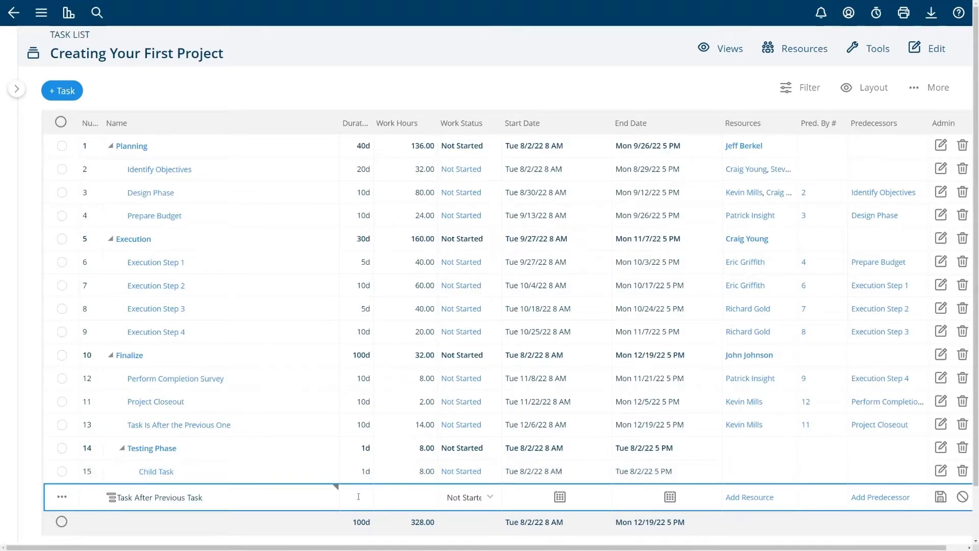
pyautogui.write('5d')
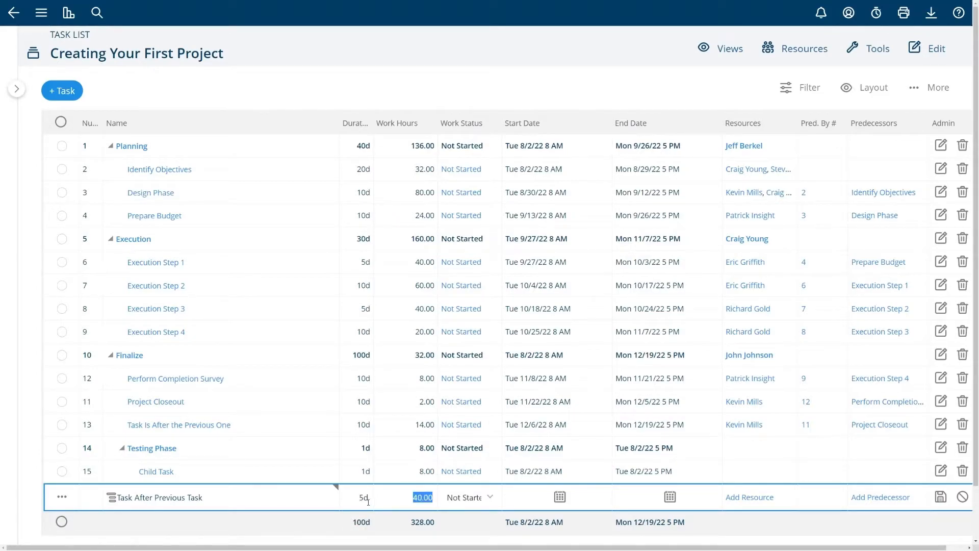
pyautogui.write('4.00')
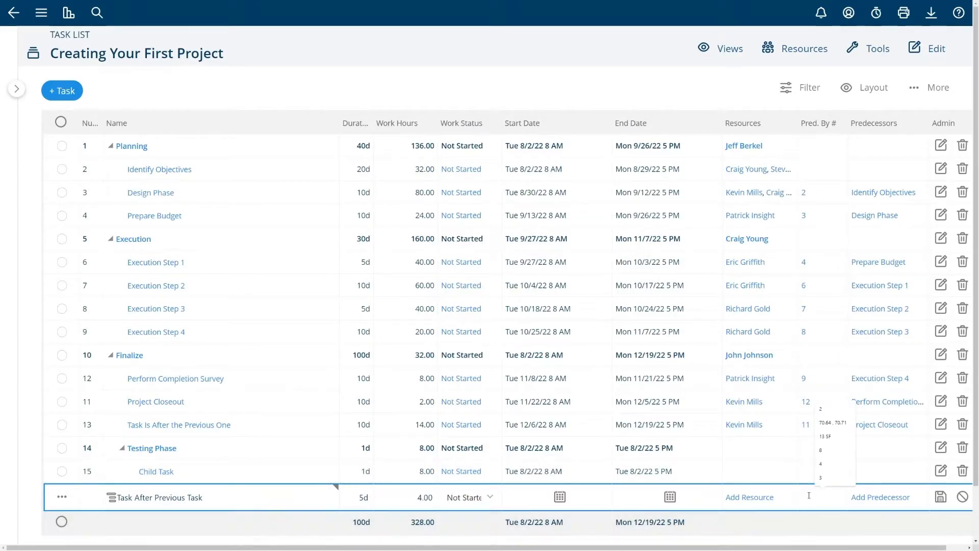
pyautogui.moveTo(156, 471)
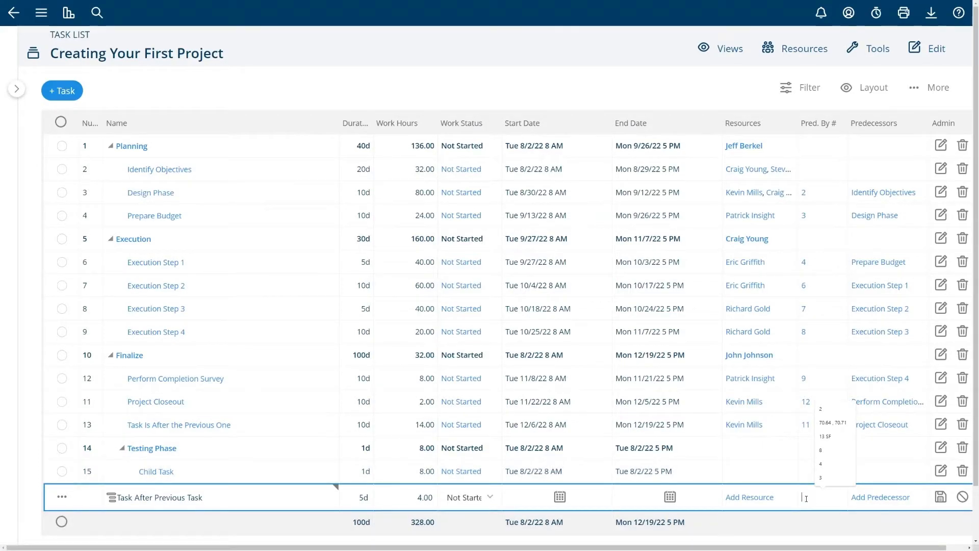
pyautogui.write('15')
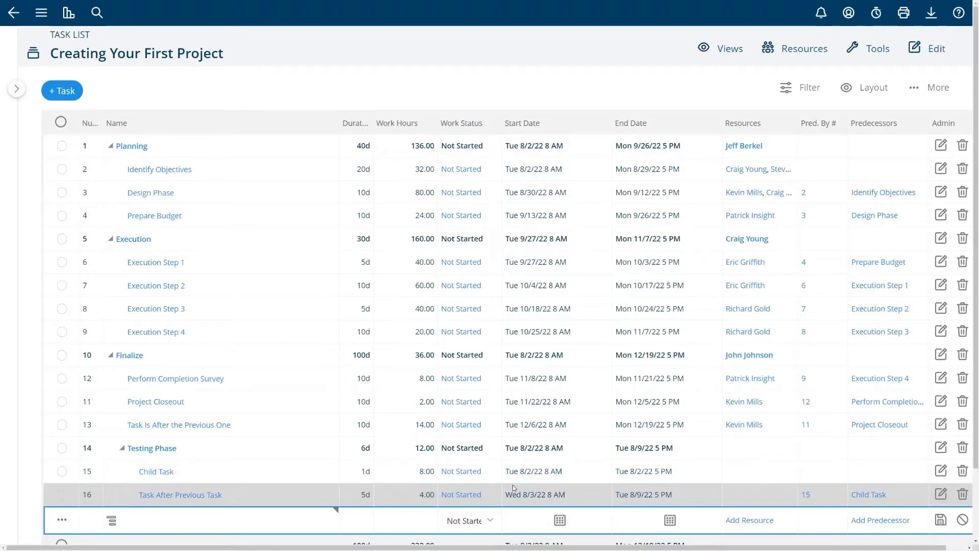
pyautogui.moveTo(554, 487)
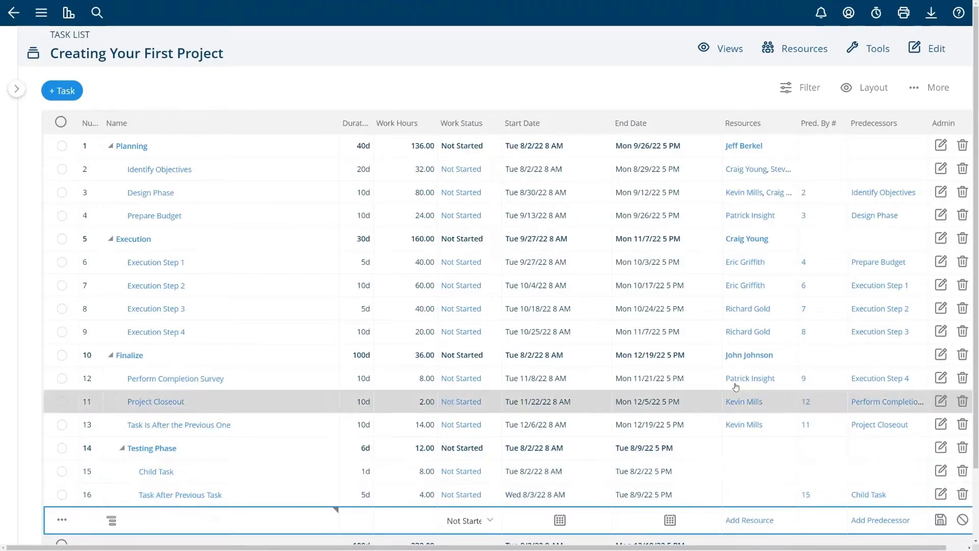
# Step: On the Gantt chart, extend Child Task to 19 days and shift it to mid-September
pyautogui.click(731, 48)
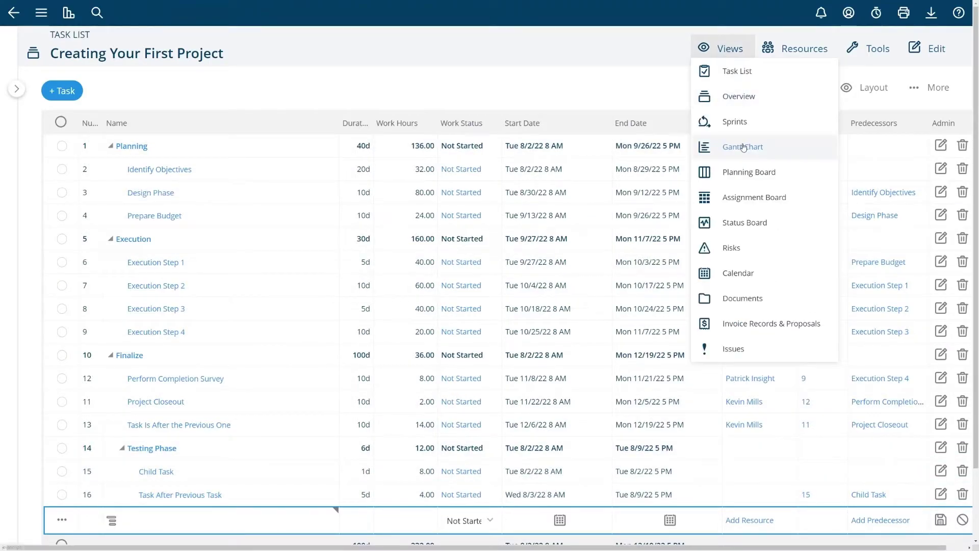
pyautogui.click(743, 146)
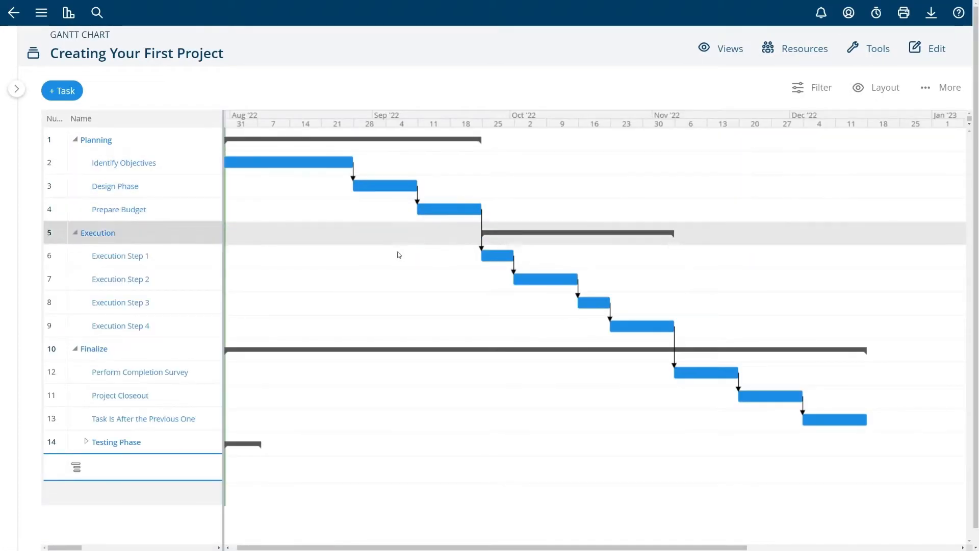
pyautogui.click(85, 442)
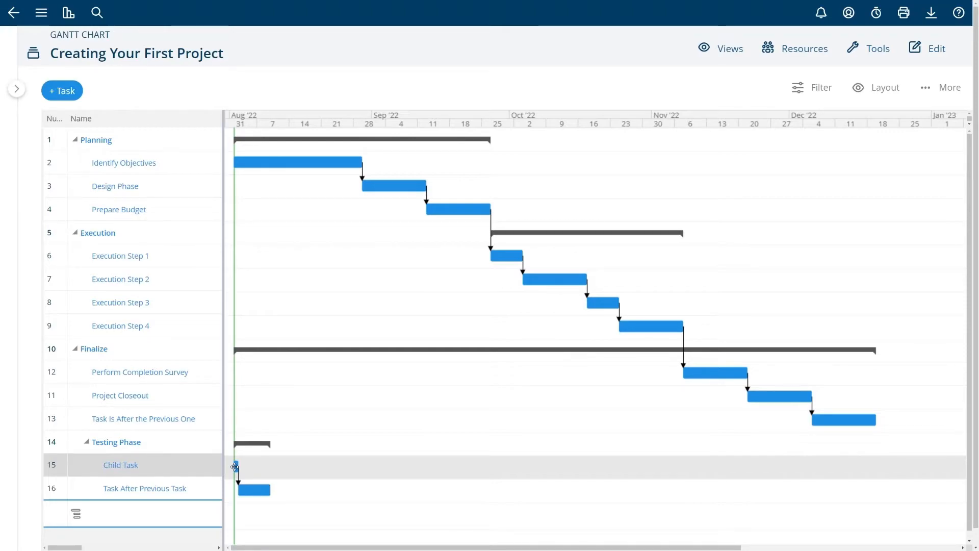
pyautogui.moveTo(236, 466); pyautogui.dragTo(357, 466)
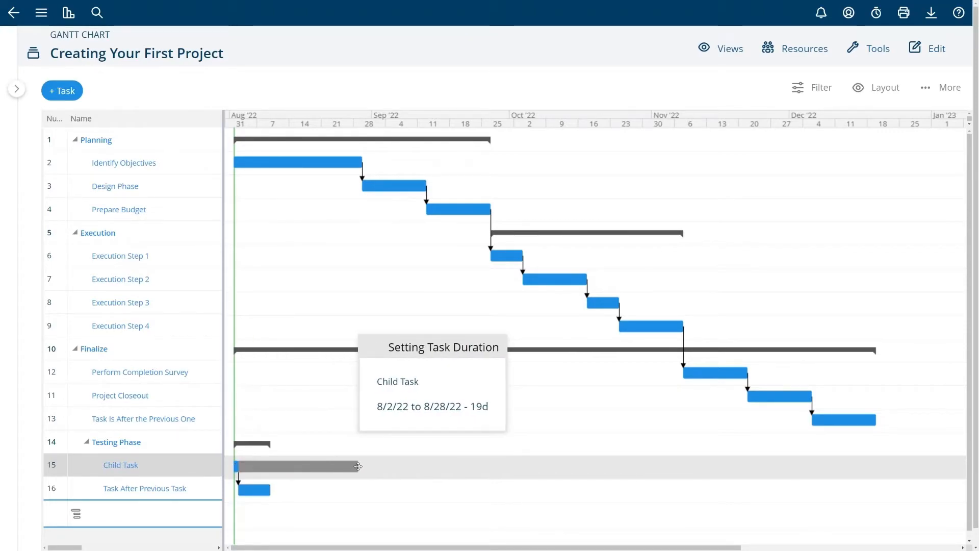
pyautogui.moveTo(358, 466); pyautogui.dragTo(351, 465)
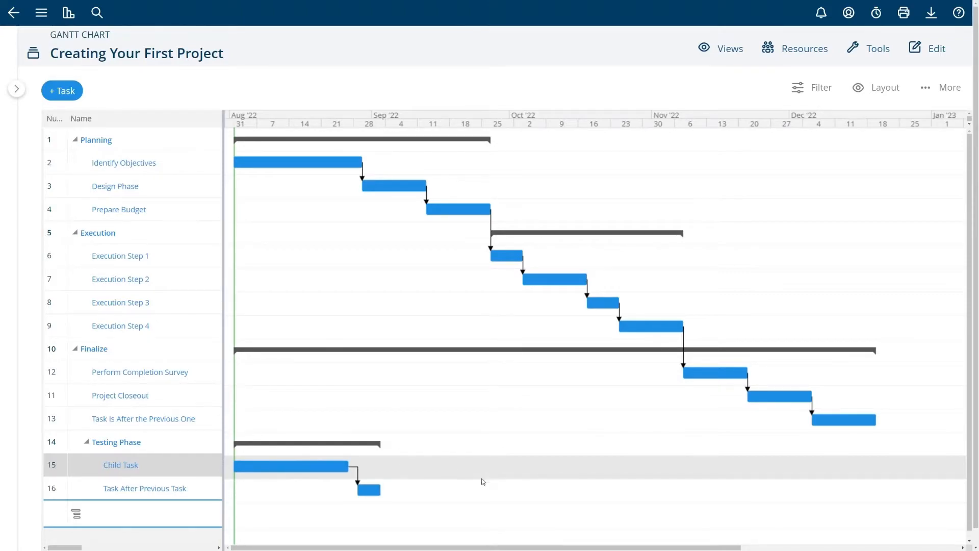
pyautogui.moveTo(361, 482)
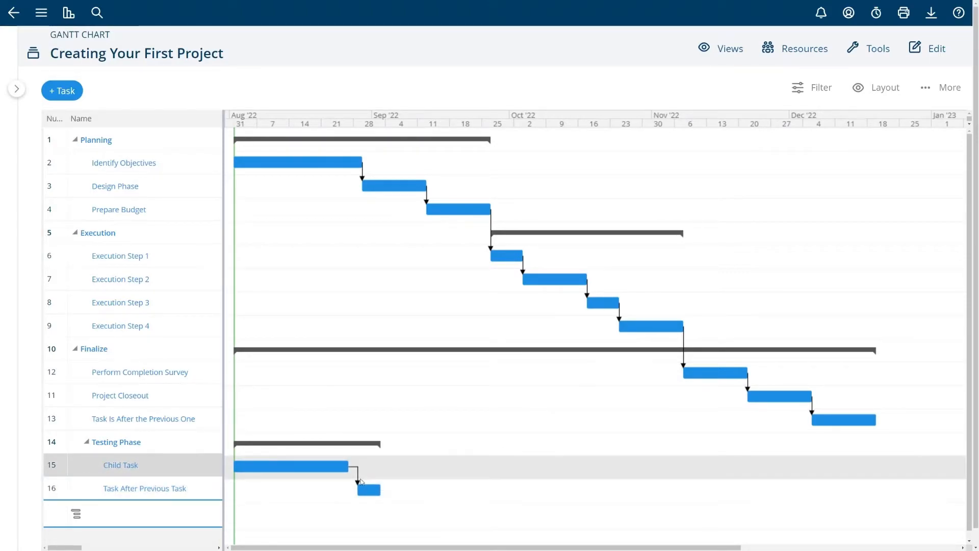
pyautogui.moveTo(289, 467)
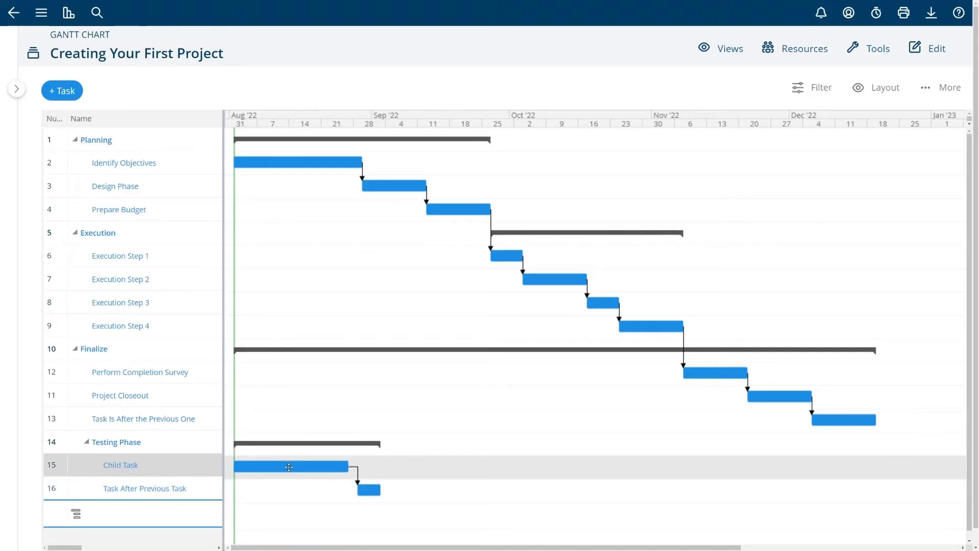
pyautogui.moveTo(291, 466); pyautogui.dragTo(471, 466)
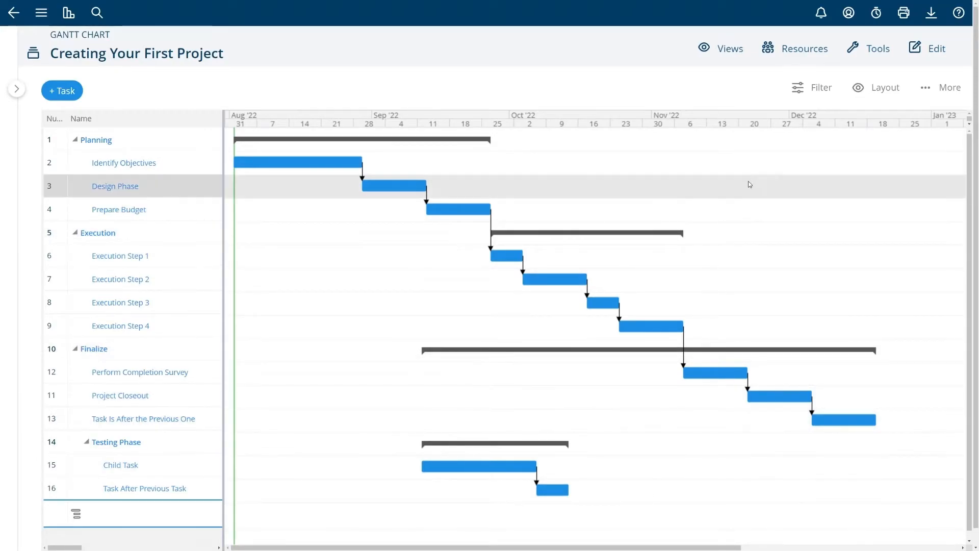
pyautogui.click(729, 48)
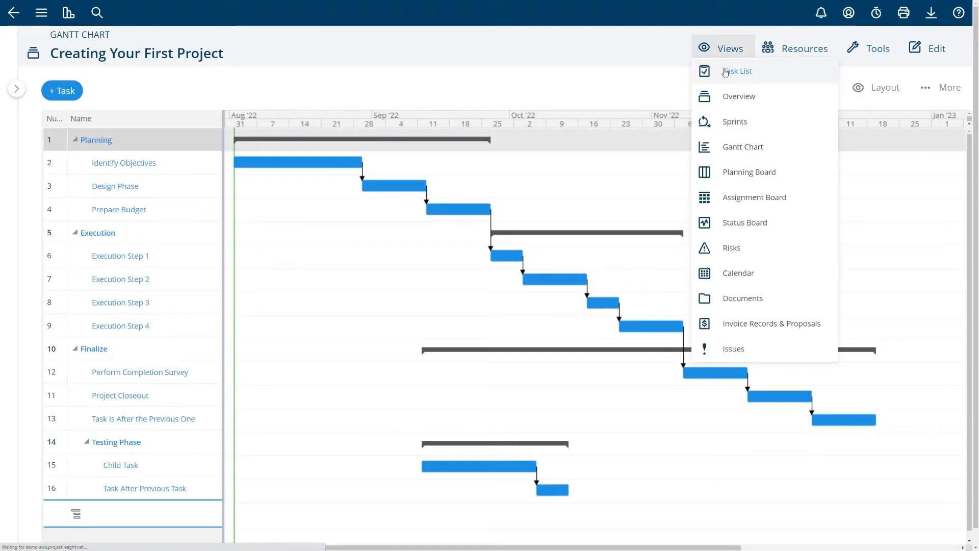
# Step: In the task list, add Task A with 10 days, 8 work hours and one assigned resource
pyautogui.click(736, 71)
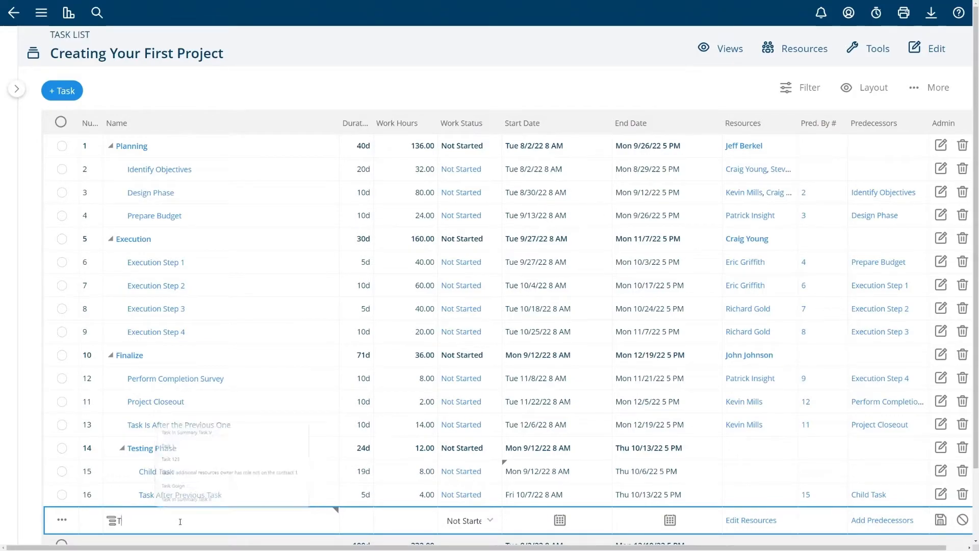
pyautogui.write('Task A')
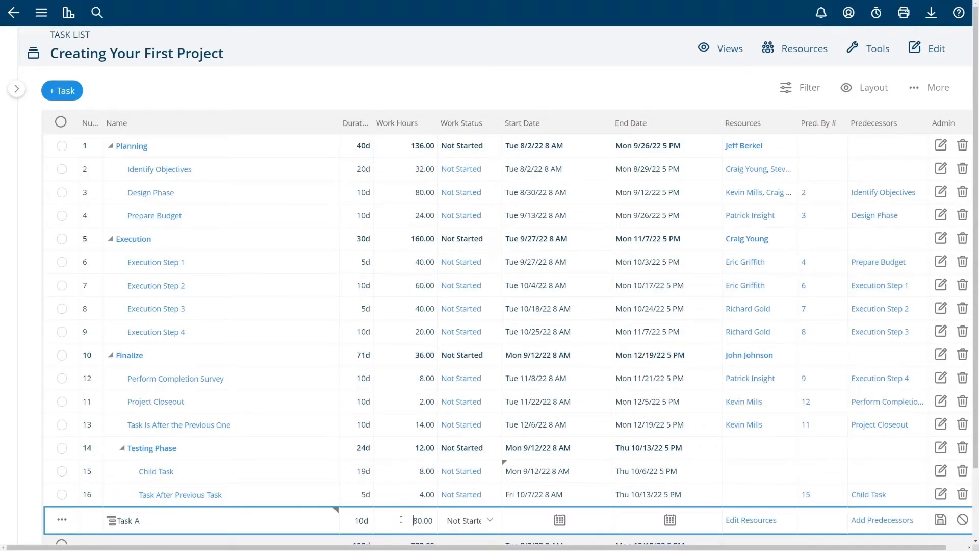
pyautogui.doubleClick(422, 521)
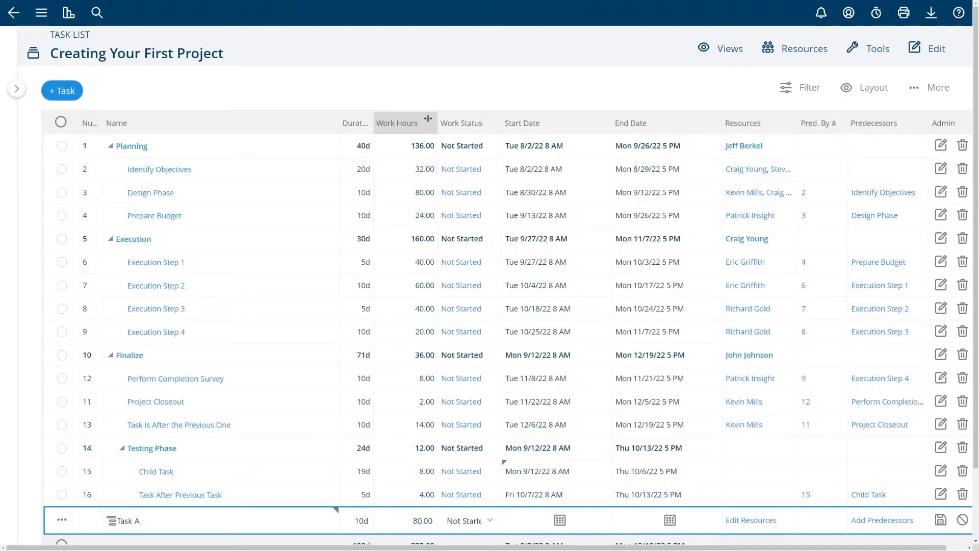
pyautogui.click(422, 521)
pyautogui.write('8')
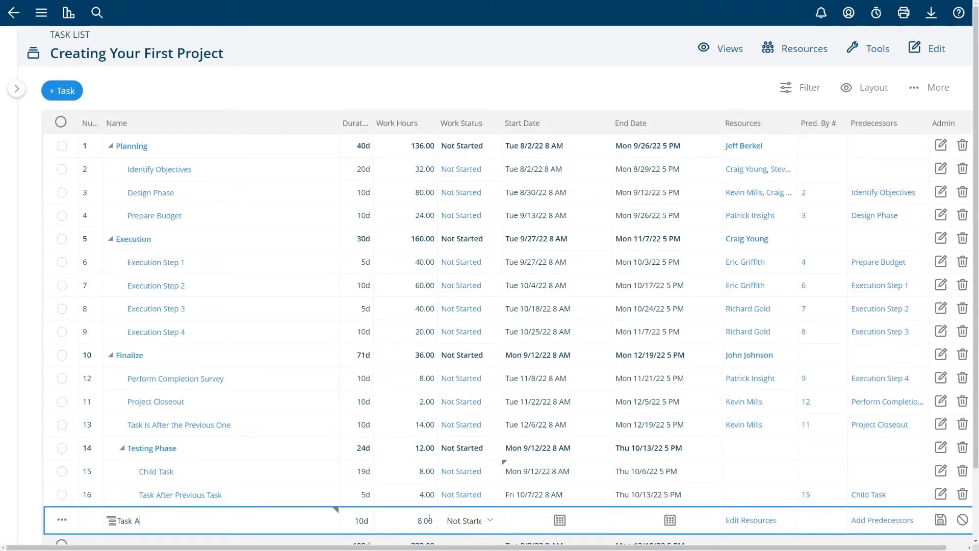
pyautogui.scroll(-3)
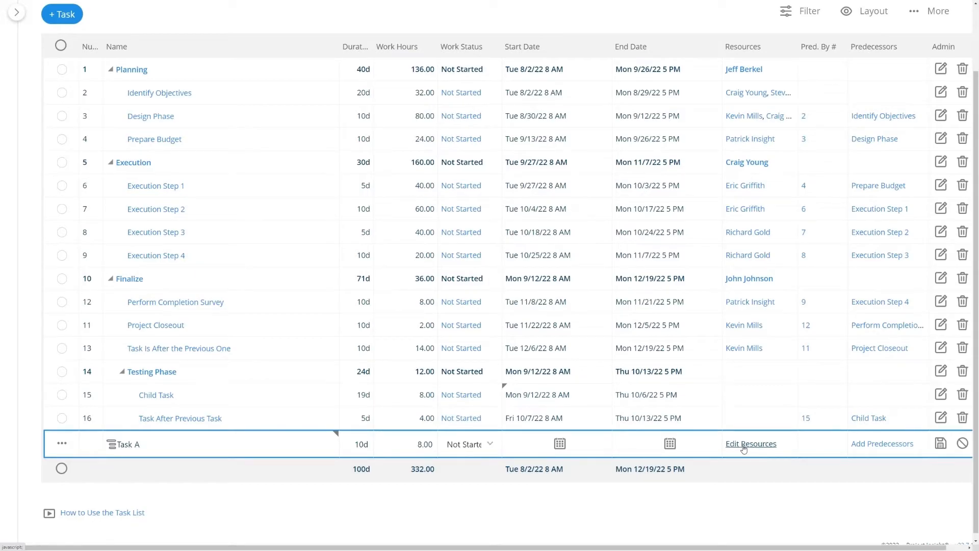
pyautogui.click(751, 443)
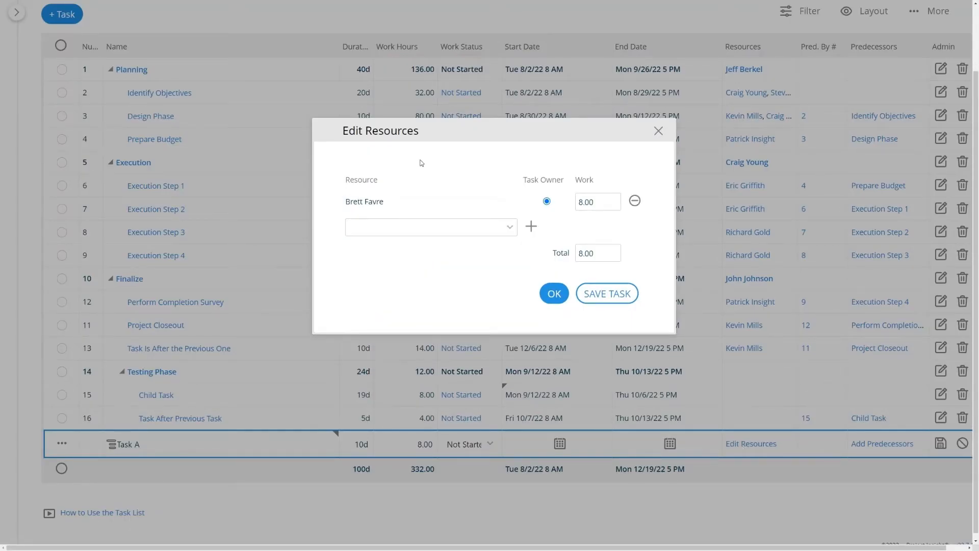
pyautogui.click(554, 293)
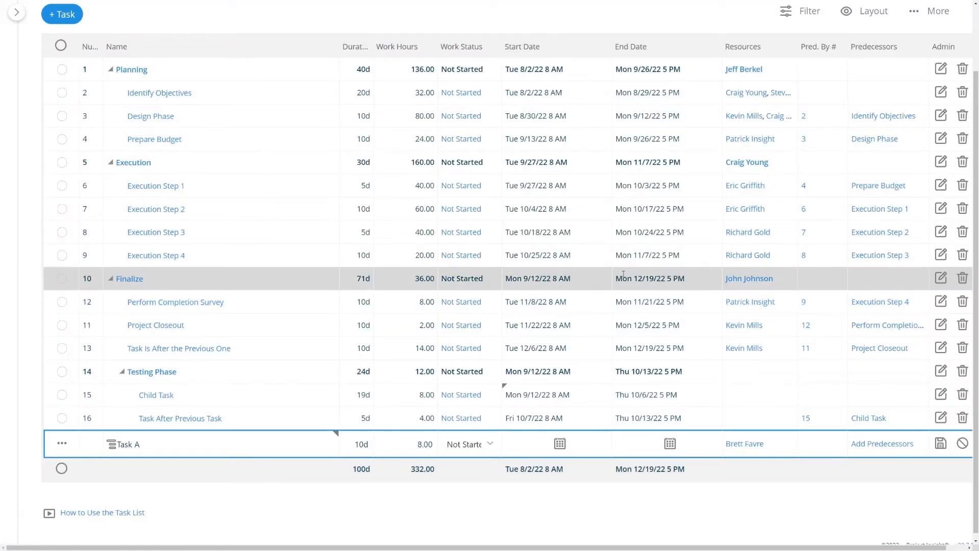
# Step: Give Task A predecessor 16 and save it as task 17
pyautogui.click(821, 444)
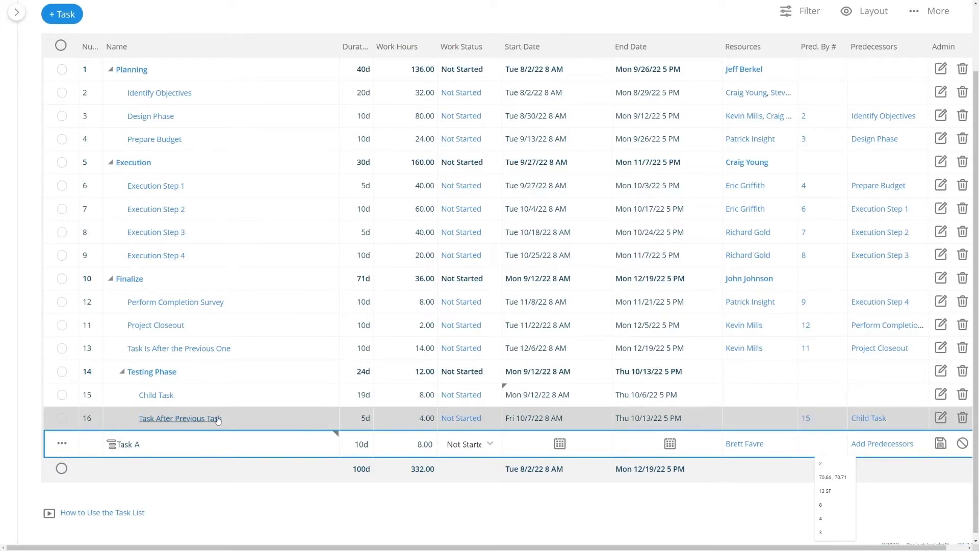
pyautogui.write('16')
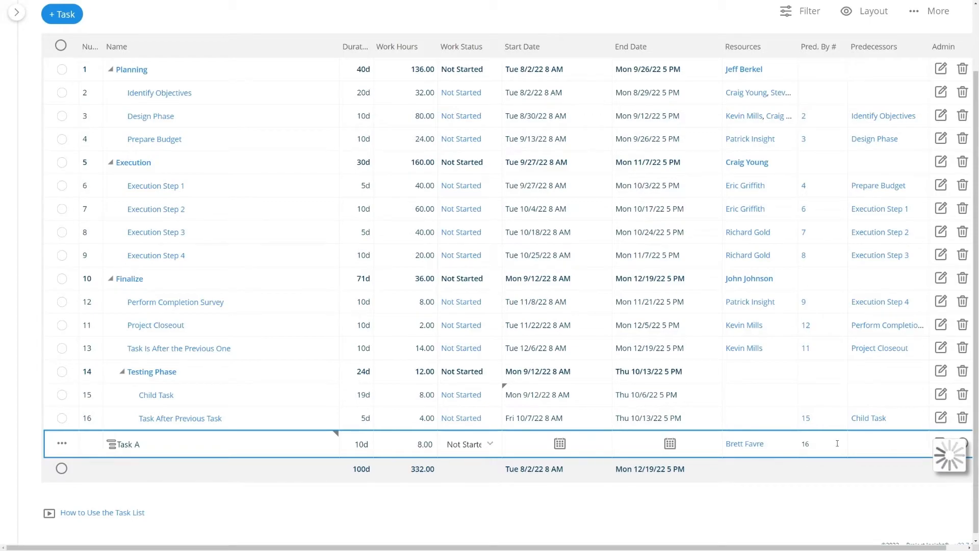
pyautogui.moveTo(782, 441)
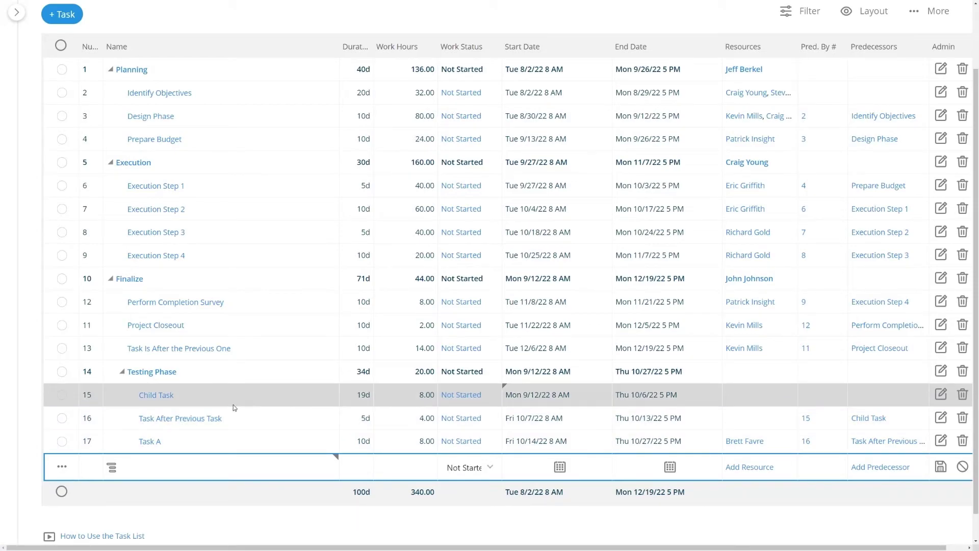
pyautogui.click(677, 441)
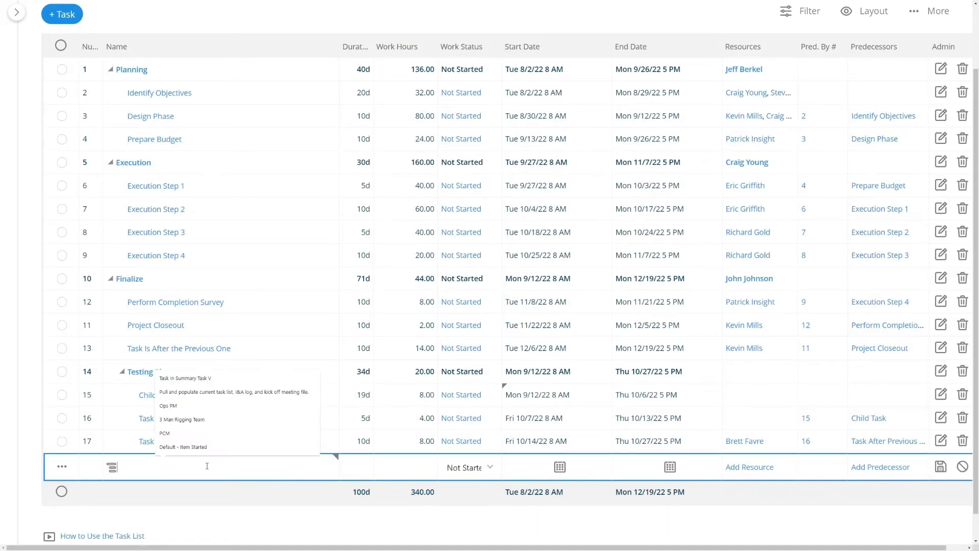
pyautogui.moveTo(189, 470)
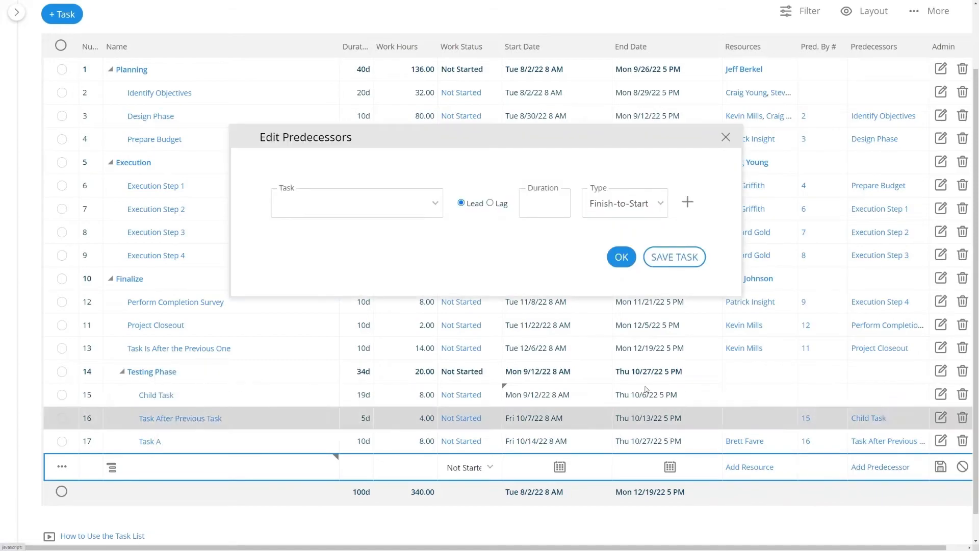
# Step: Add Identify Objectives as the new task's predecessor and confirm
pyautogui.click(357, 202)
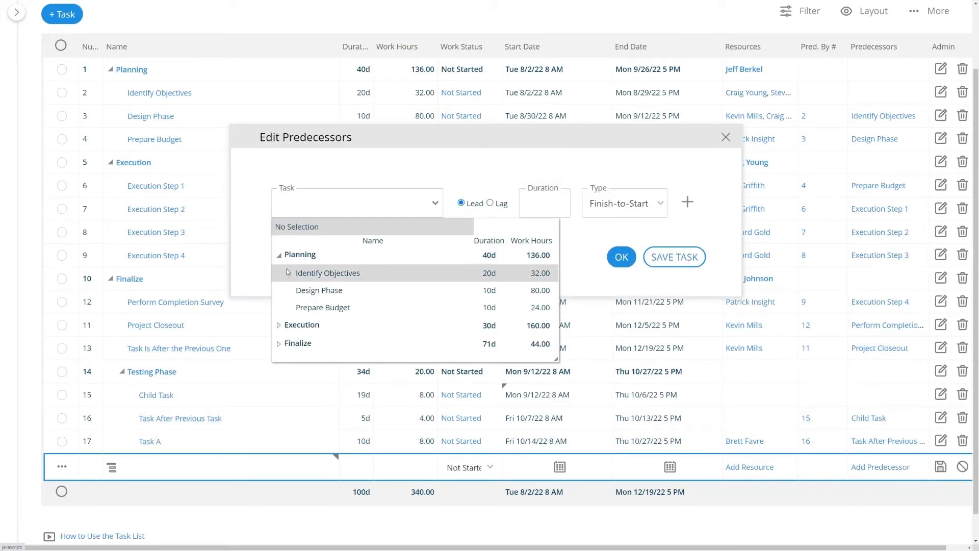
pyautogui.click(327, 273)
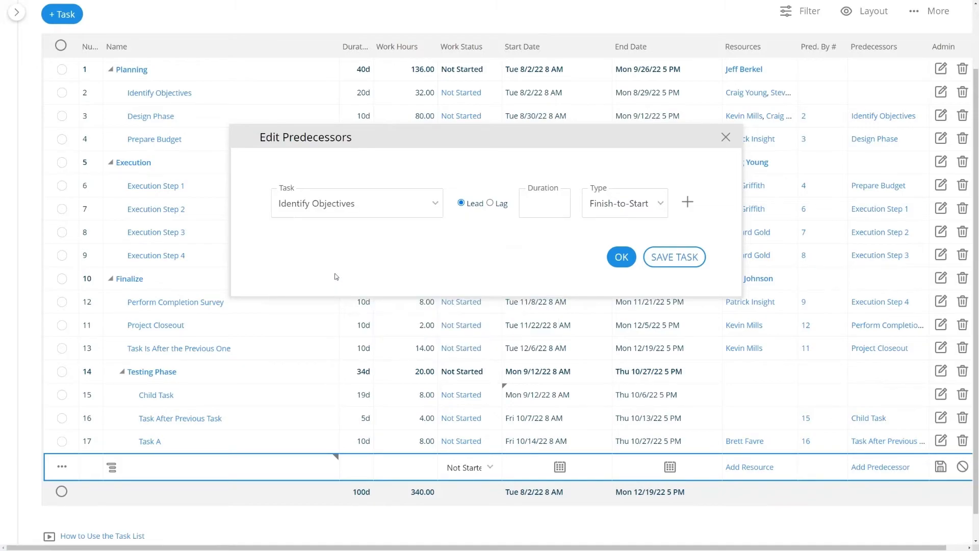
pyautogui.click(688, 202)
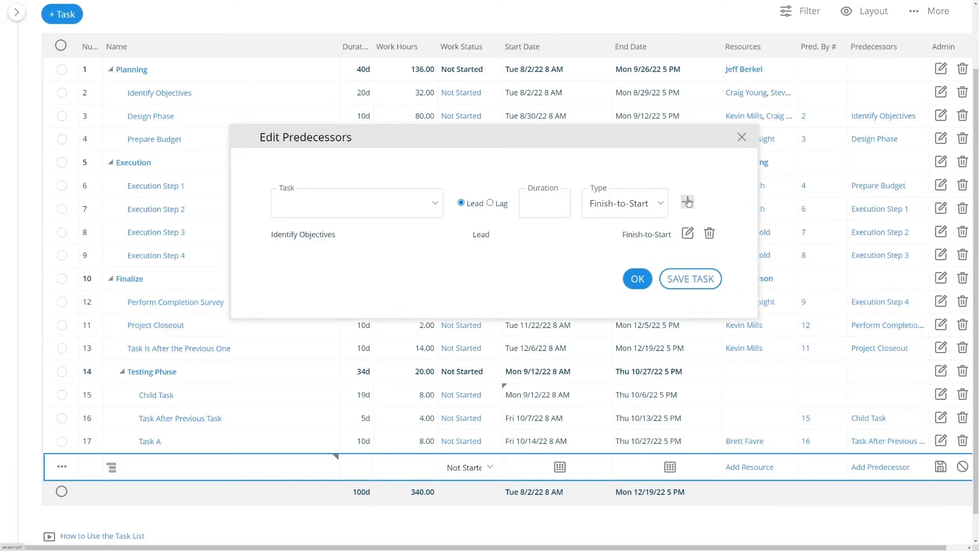
pyautogui.click(637, 279)
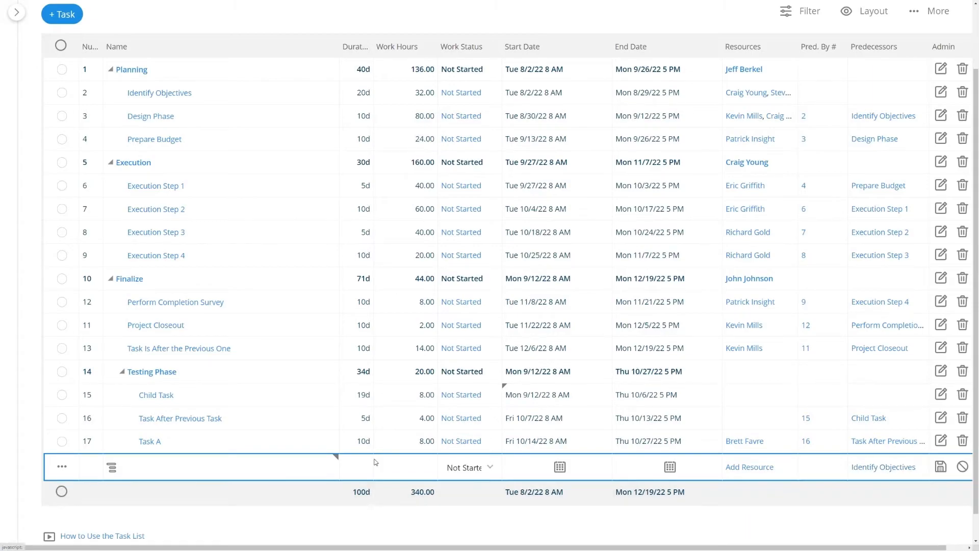
pyautogui.click(223, 467)
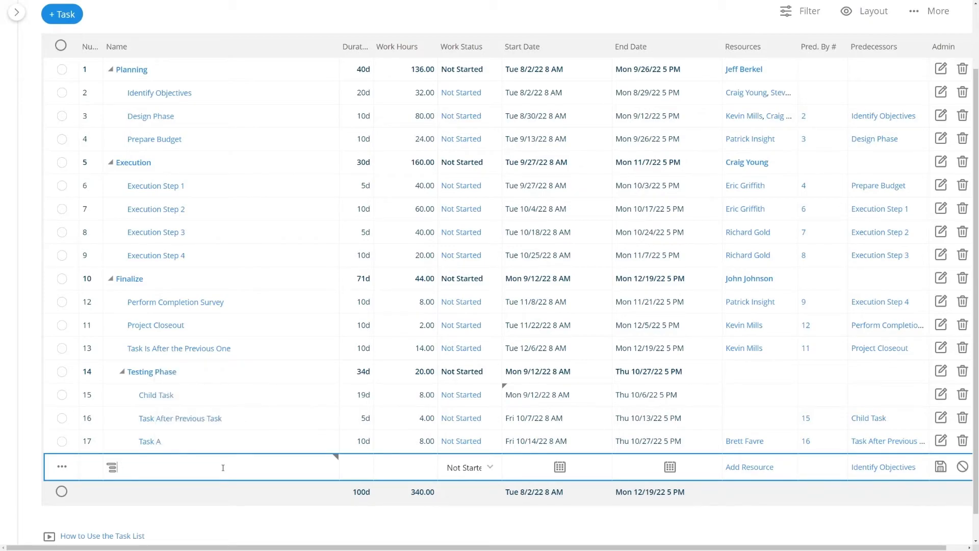
pyautogui.write('Build Some Software')
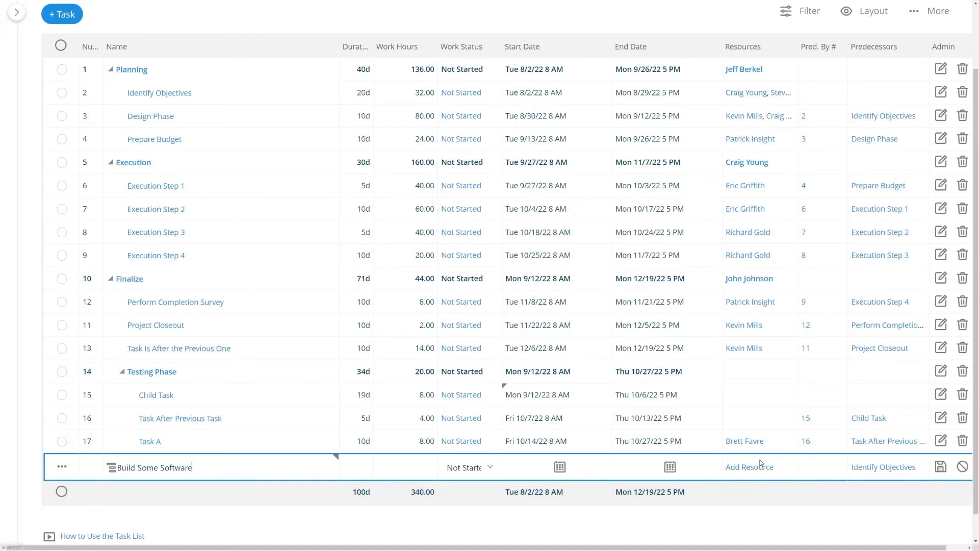
pyautogui.click(750, 467)
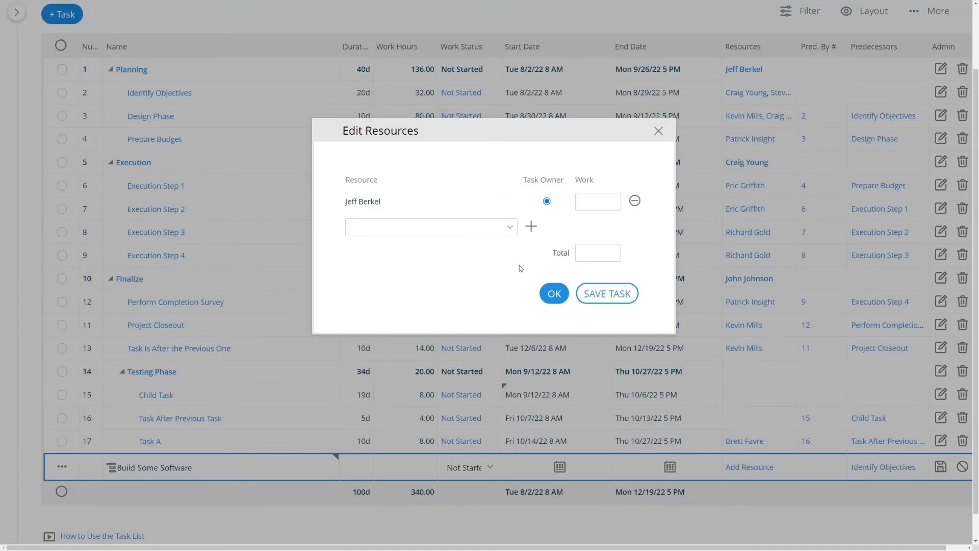
pyautogui.write('8')
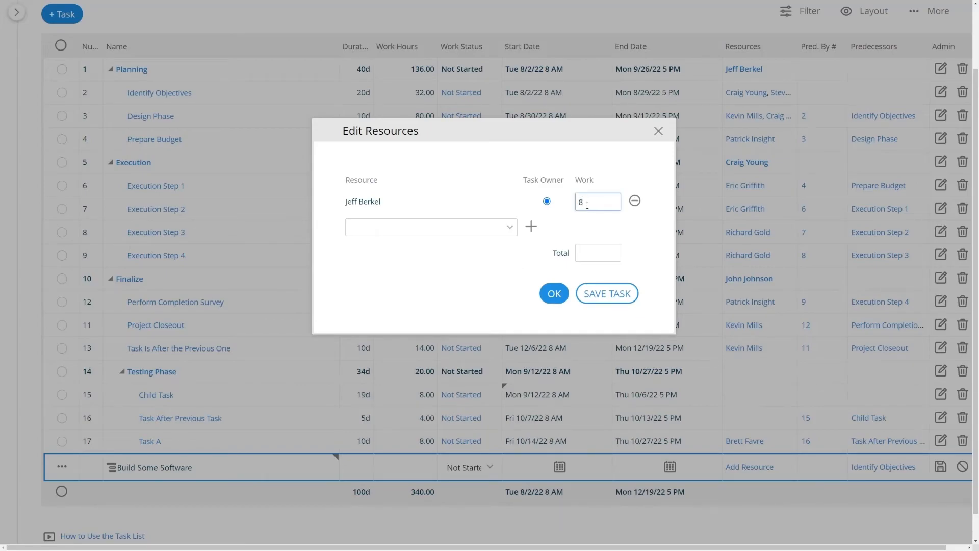
pyautogui.click(431, 227)
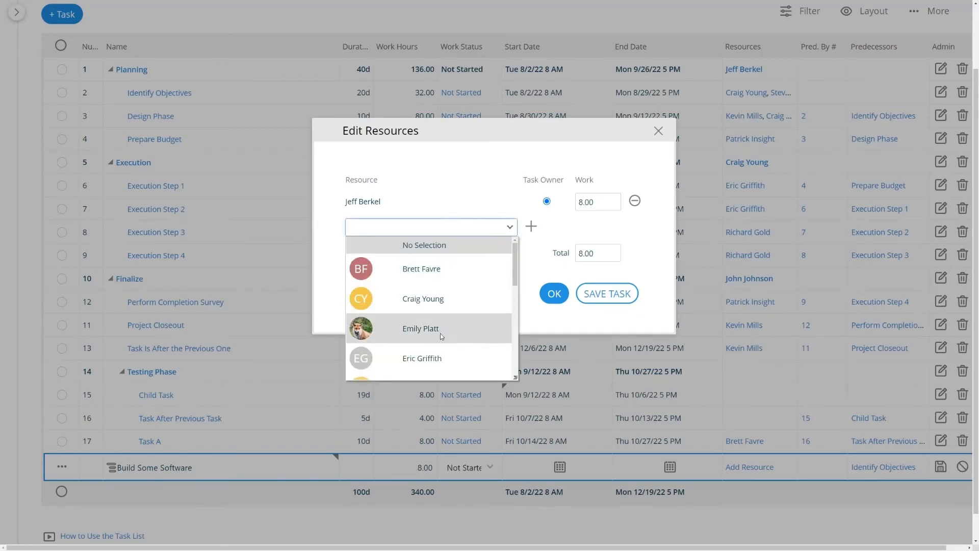
pyautogui.click(422, 358)
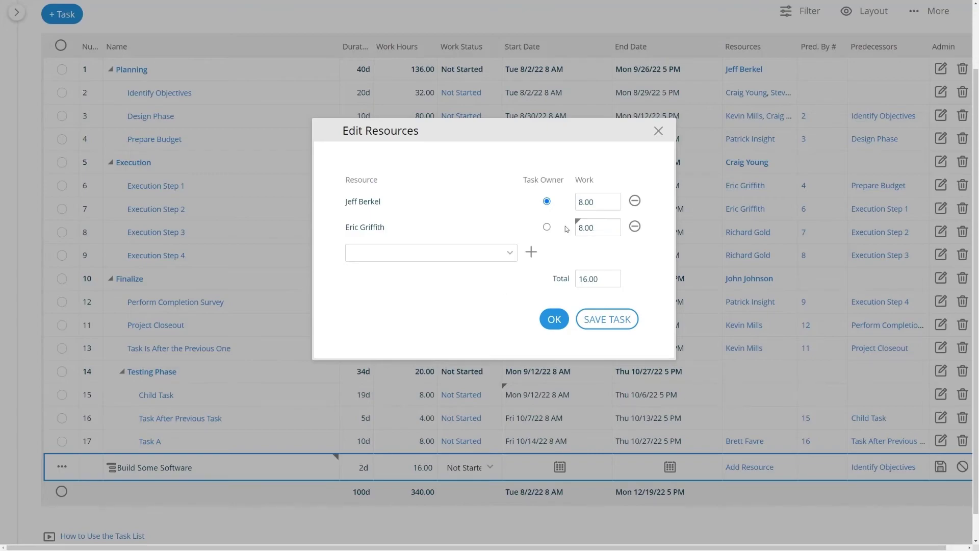
pyautogui.click(554, 319)
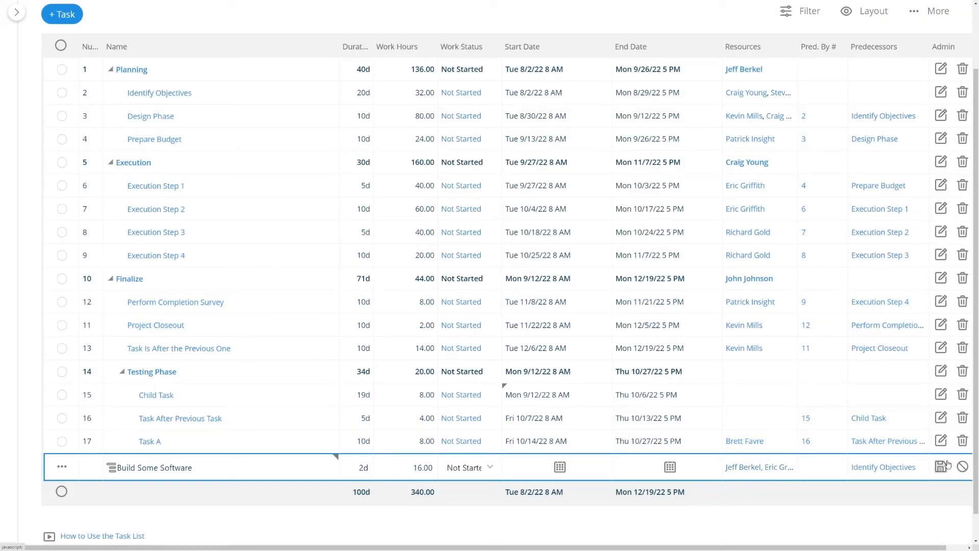
# Step: Save the new Build Some Software task as task 18
pyautogui.click(940, 467)
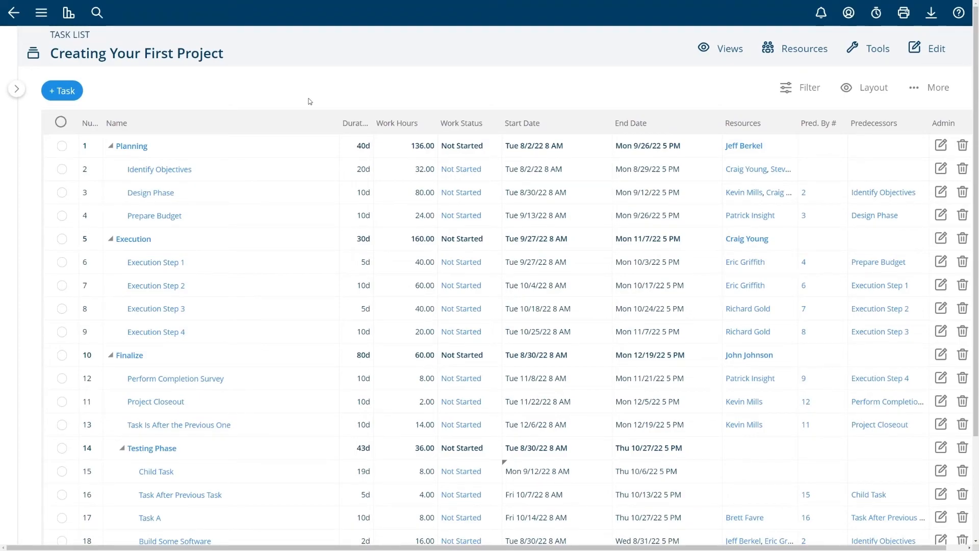
pyautogui.moveTo(302, 108)
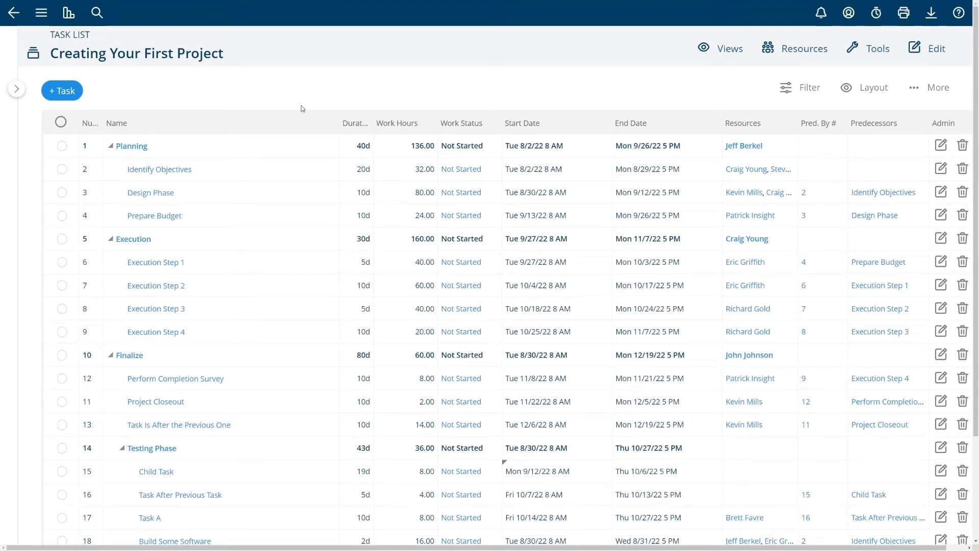
pyautogui.moveTo(234, 115)
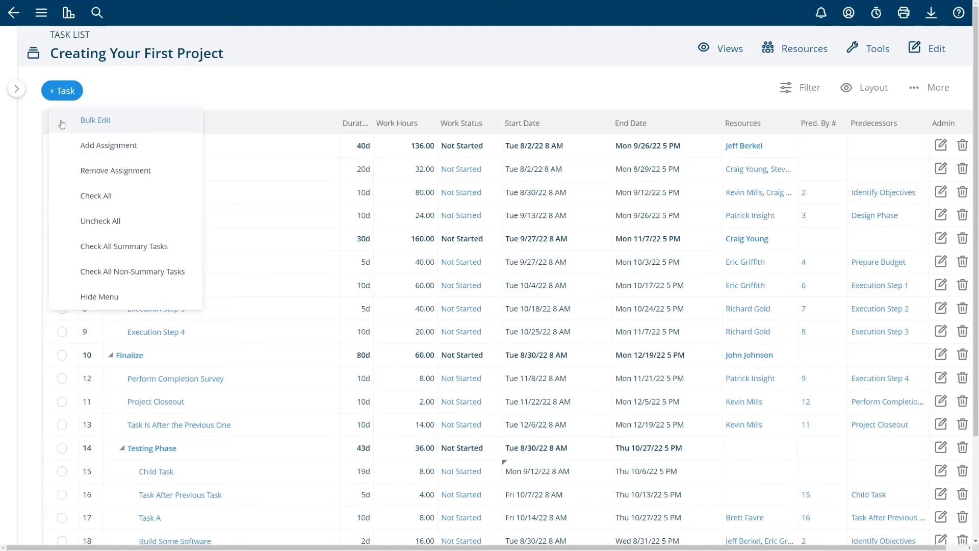
pyautogui.moveTo(98, 250)
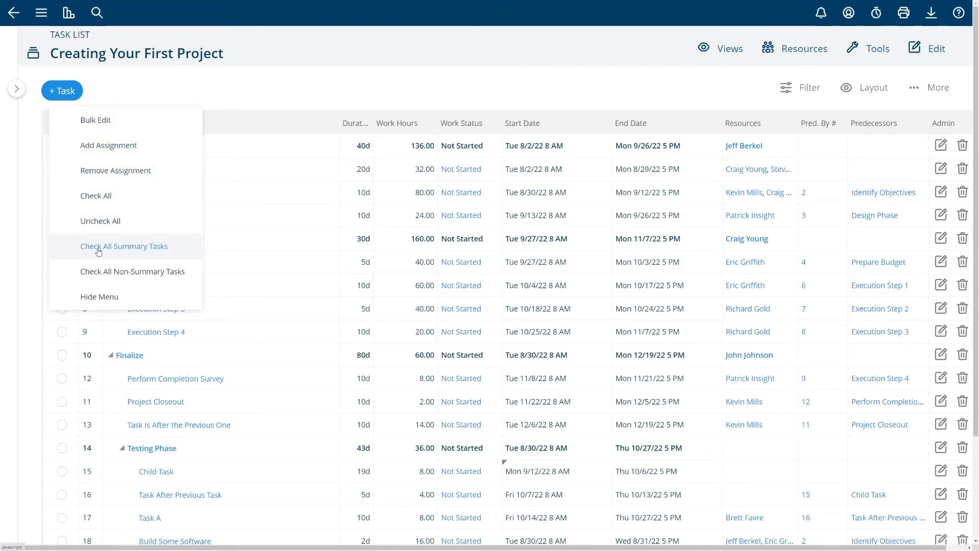
# Step: Check all non-summary tasks, then close the Bulk Edit Tasks form unchanged
pyautogui.click(132, 271)
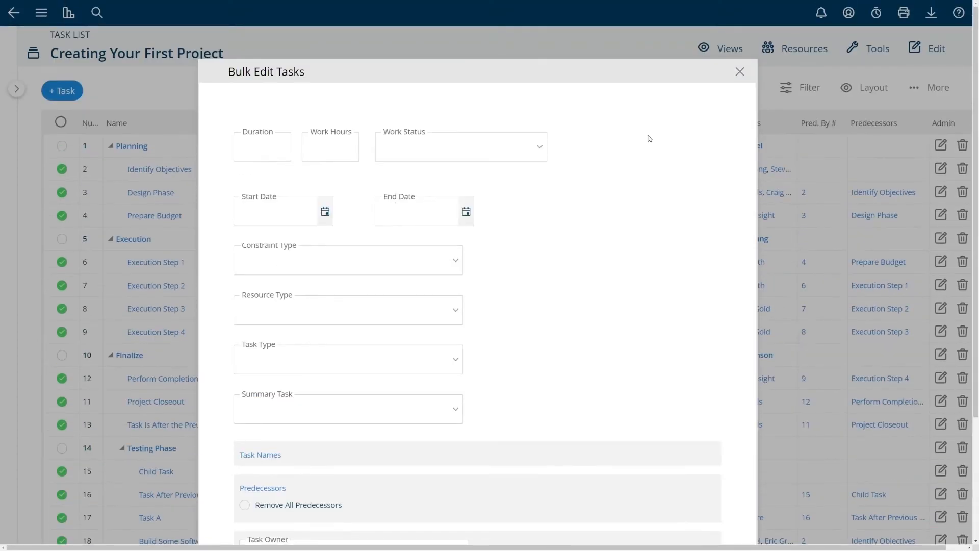
pyautogui.moveTo(740, 72)
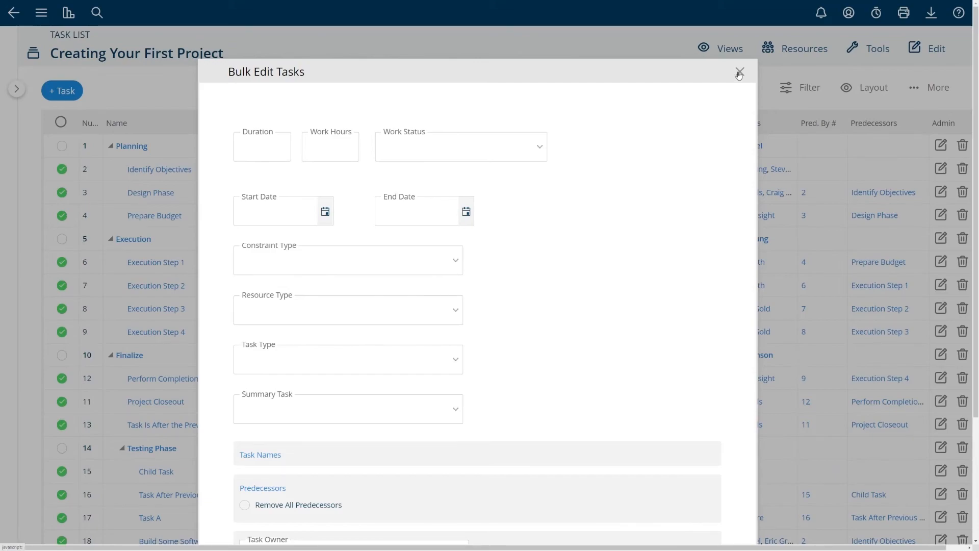
pyautogui.click(739, 73)
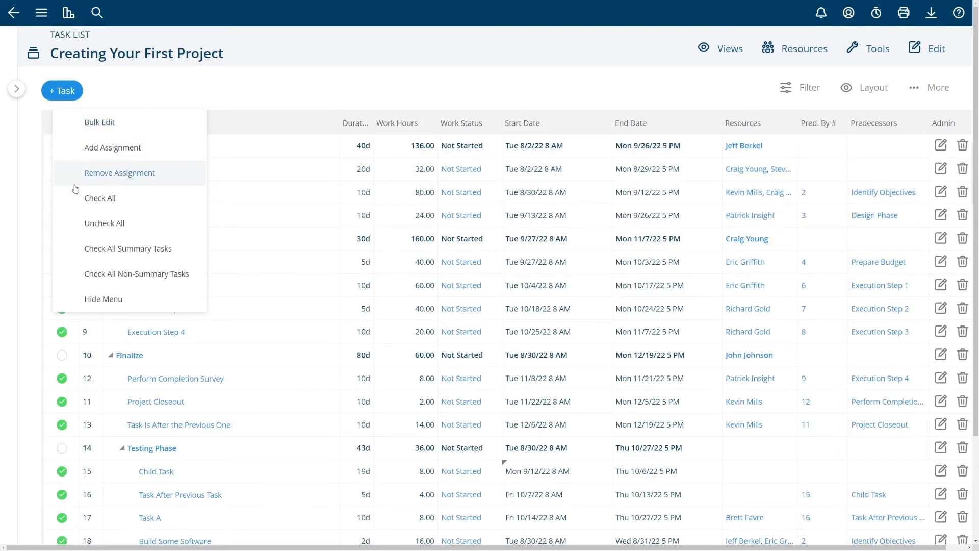
# Step: Uncheck all tasks, then use Check All to select every task including summaries
pyautogui.click(104, 223)
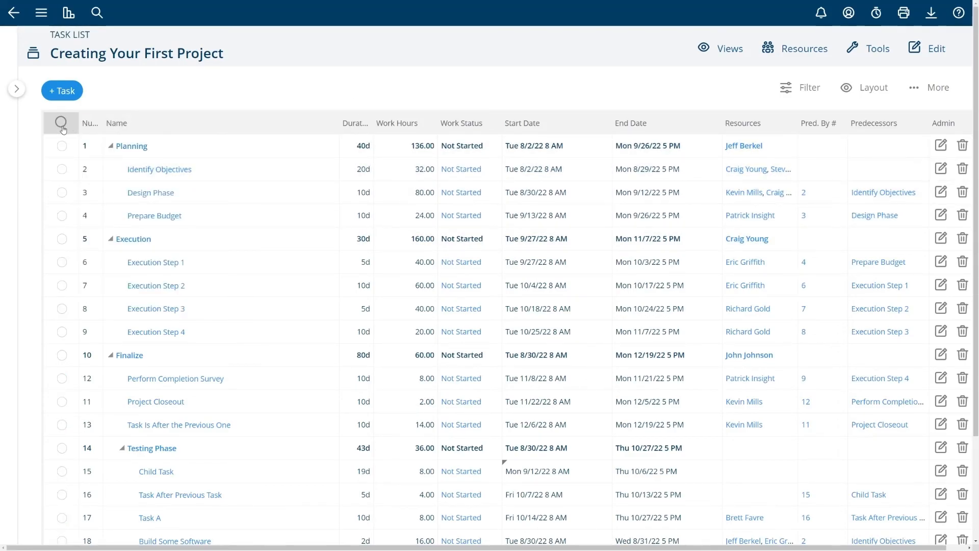
pyautogui.click(61, 122)
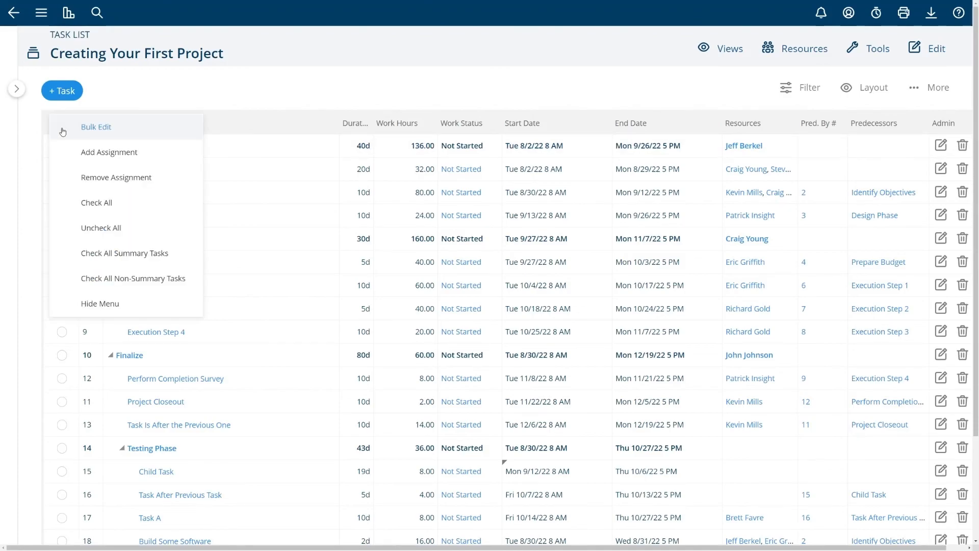
pyautogui.click(97, 203)
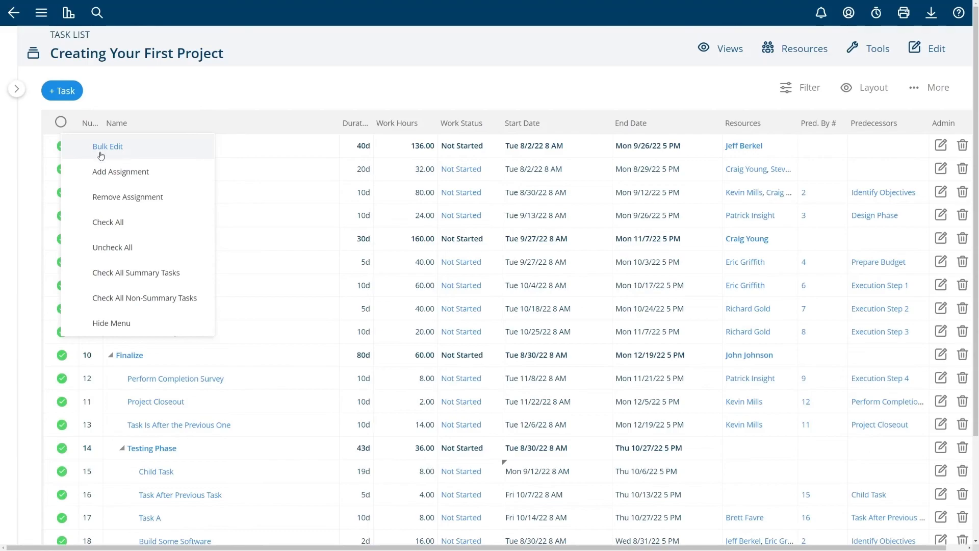
pyautogui.moveTo(104, 175)
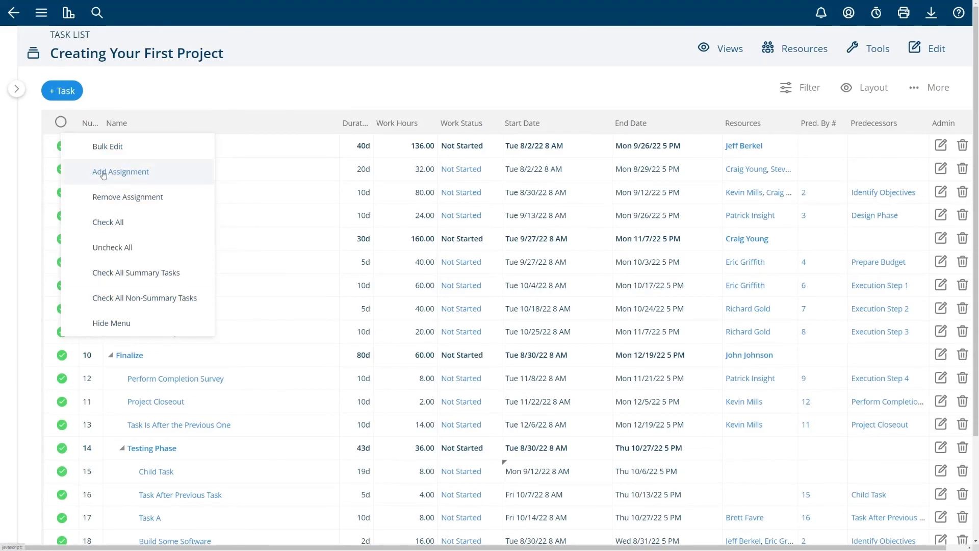
pyautogui.moveTo(206, 104)
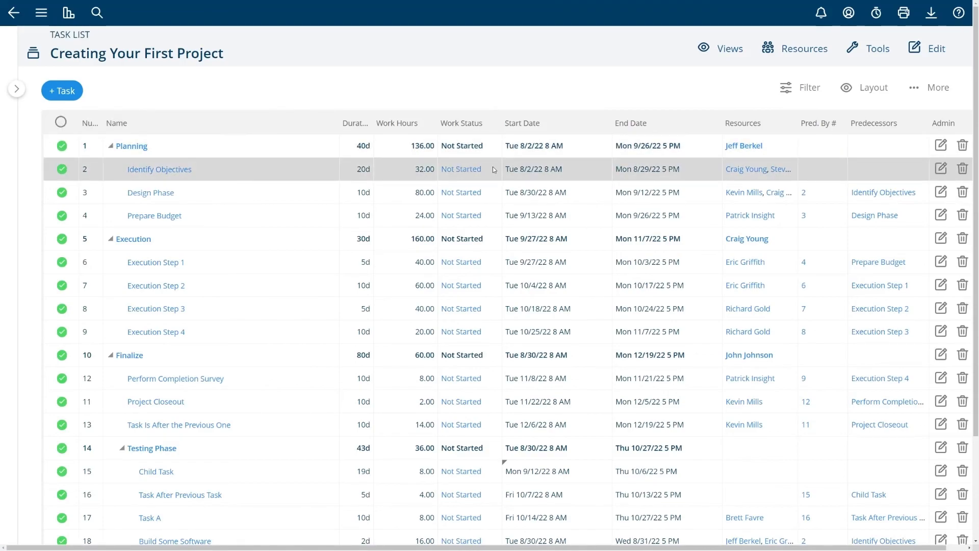
pyautogui.click(150, 193)
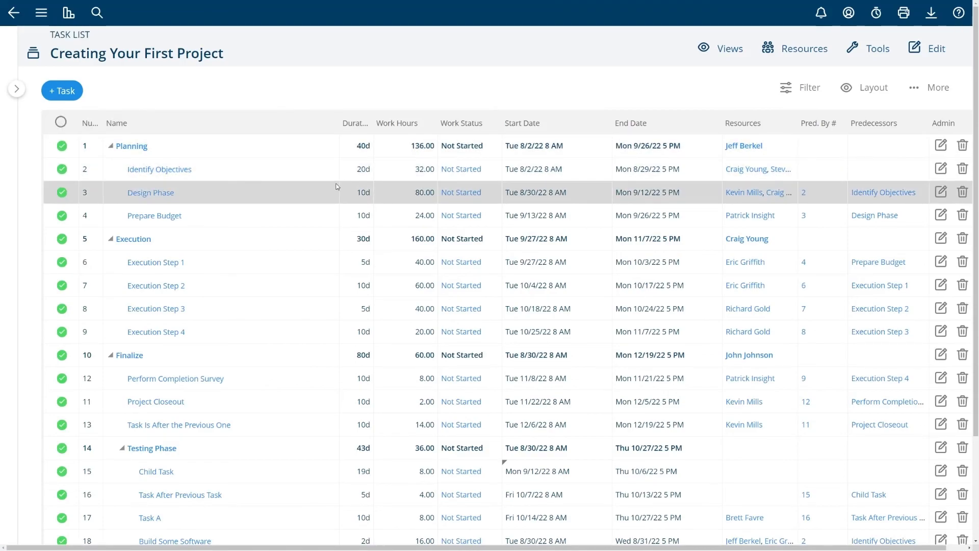
pyautogui.moveTo(311, 178)
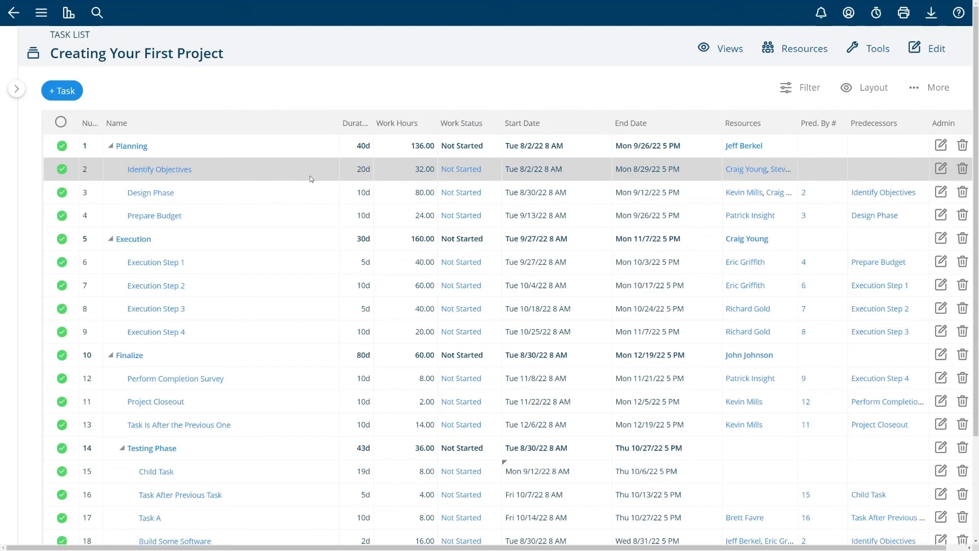
pyautogui.rightClick(150, 192)
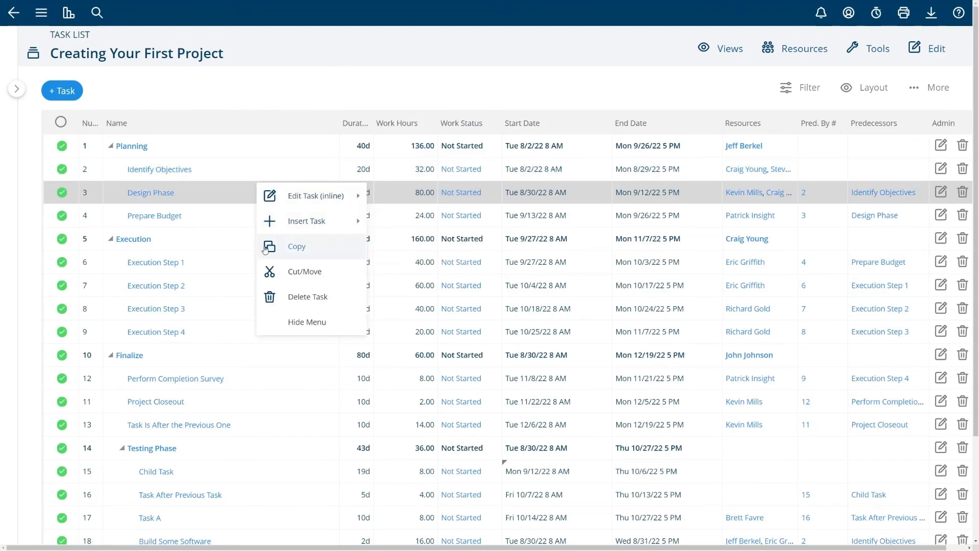
pyautogui.click(296, 246)
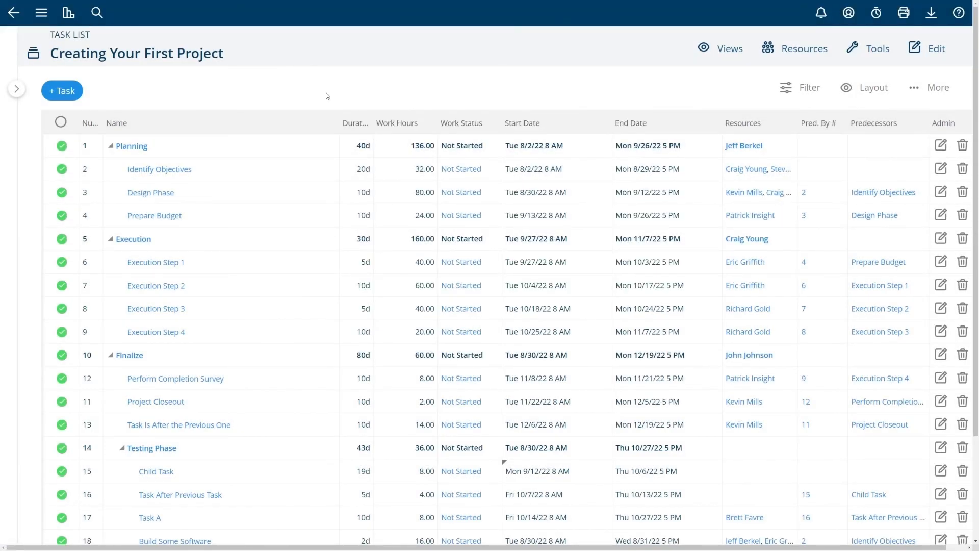
pyautogui.scroll(-3)
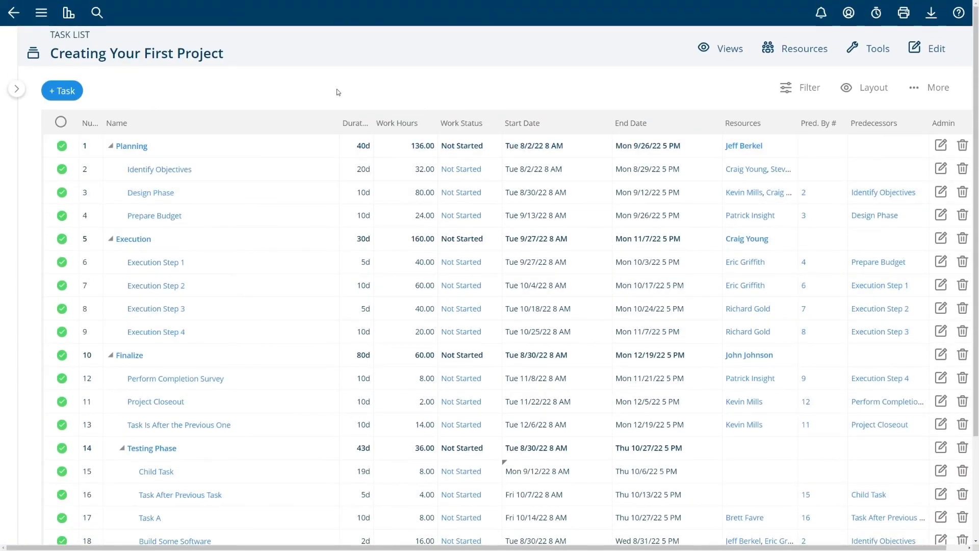
pyautogui.moveTo(370, 97)
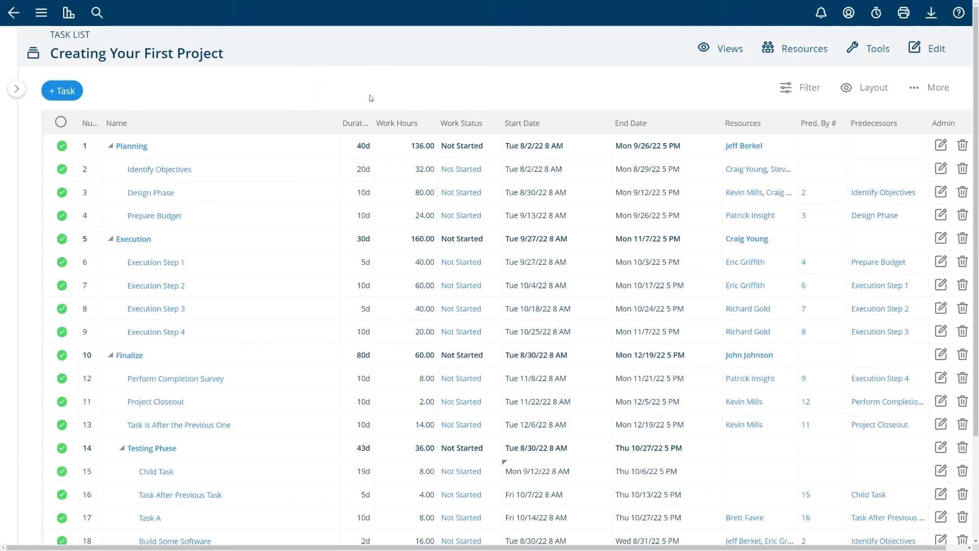
pyautogui.moveTo(70, 111)
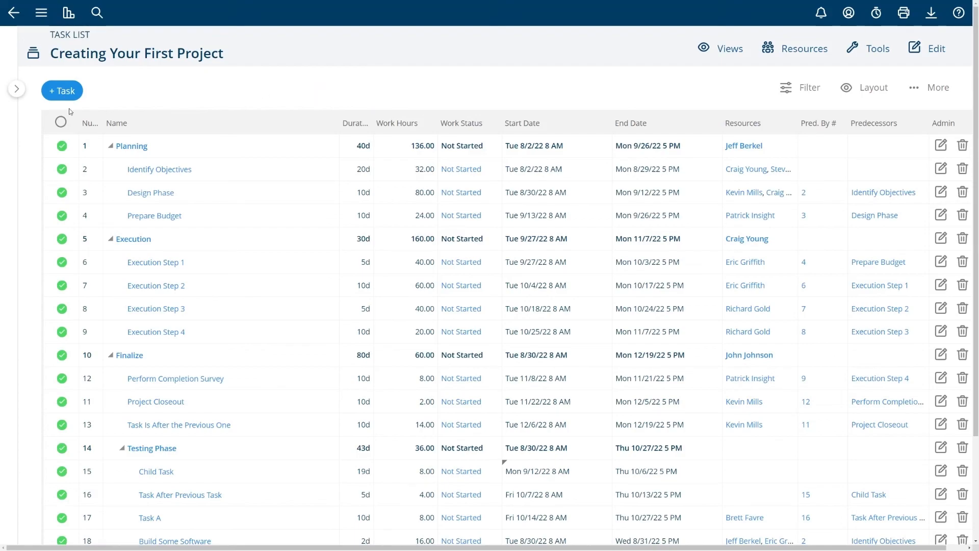